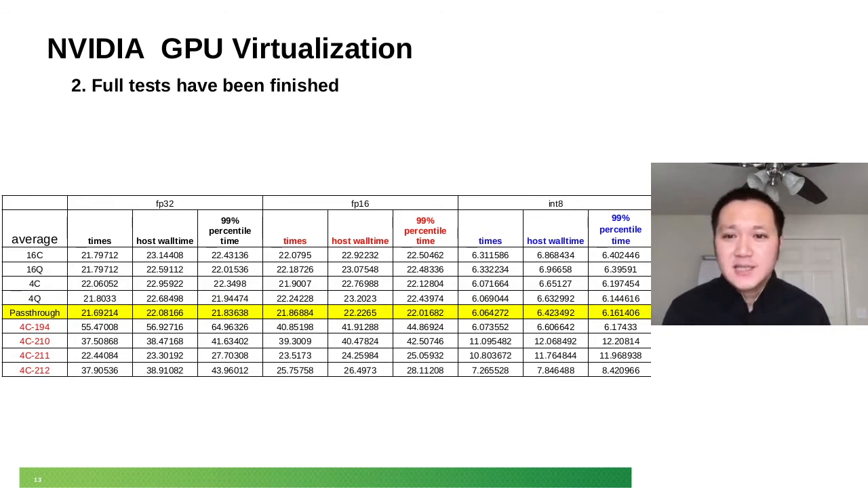
Step: Log in to the Licensing Portal and expand the entitlement row to show its GRID vApps and Quadro vDWS features
key("Left")
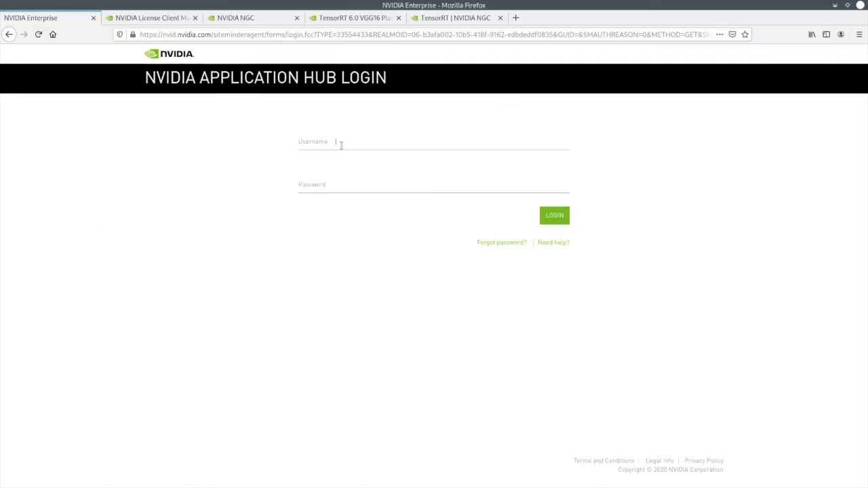
left_click(553, 215)
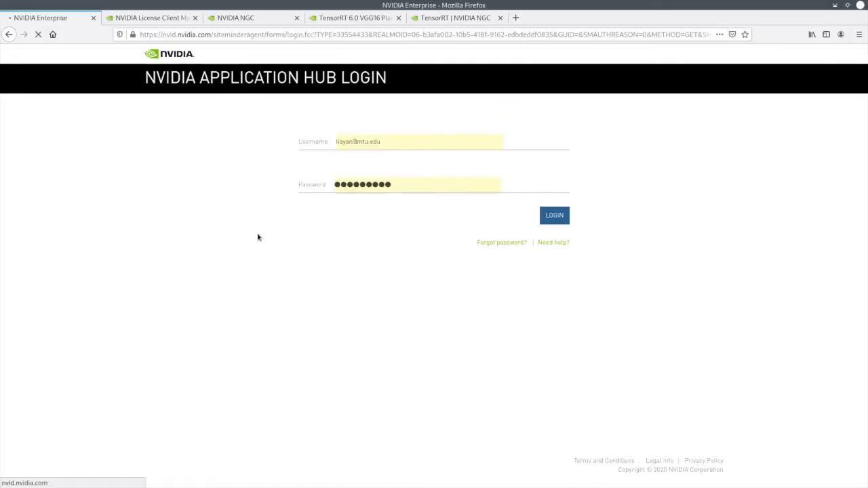
left_click(553, 214)
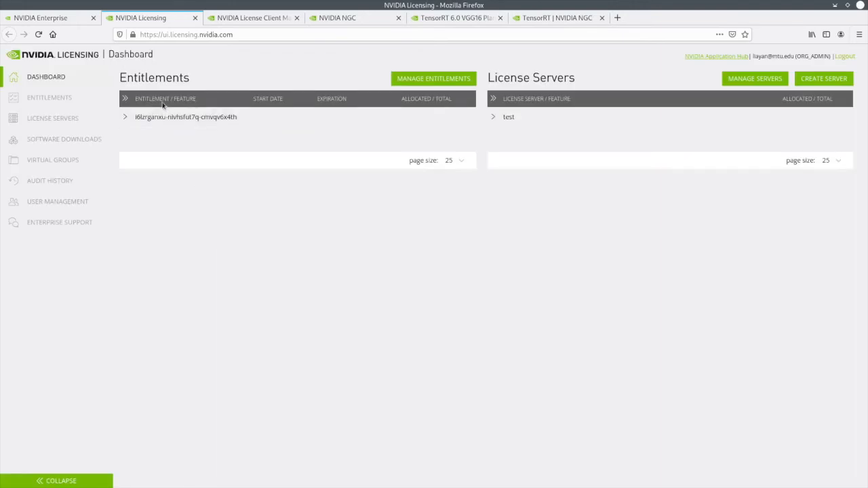
left_click(125, 117)
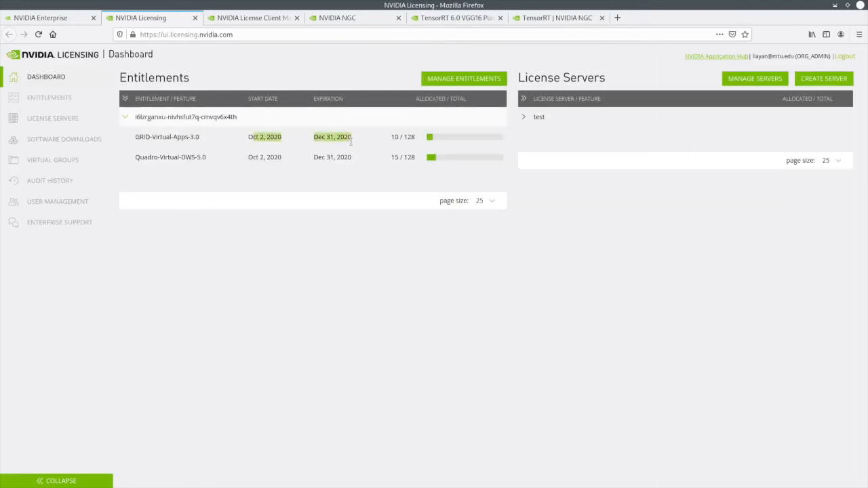
mouse_move(75, 146)
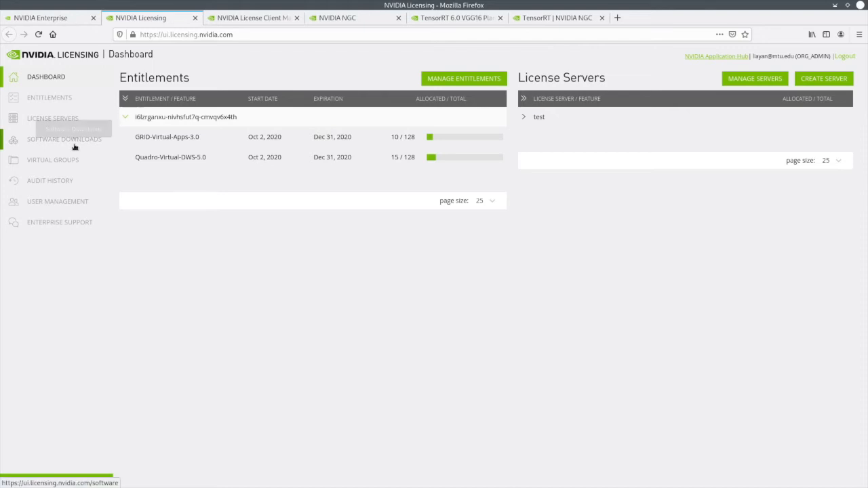
Step: List the vGPU software downloads, start the Linux KVM 8.2 download, then cancel the save dialog and decline the License Manager
left_click(63, 139)
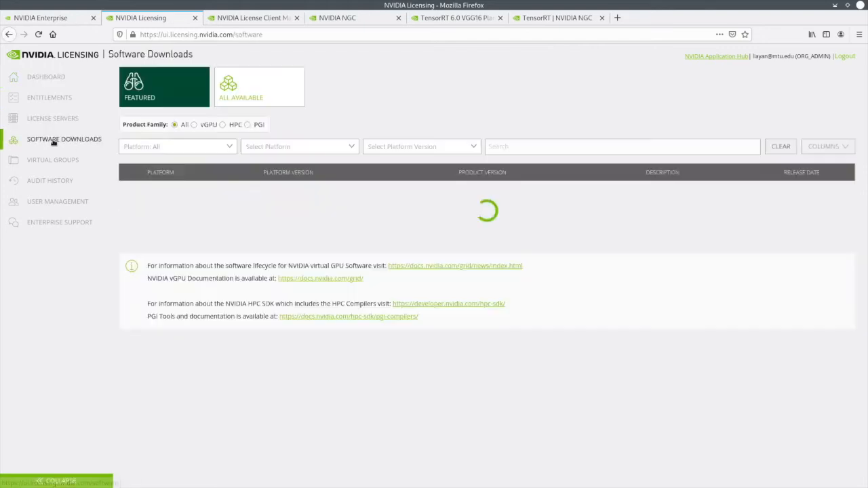
mouse_move(296, 224)
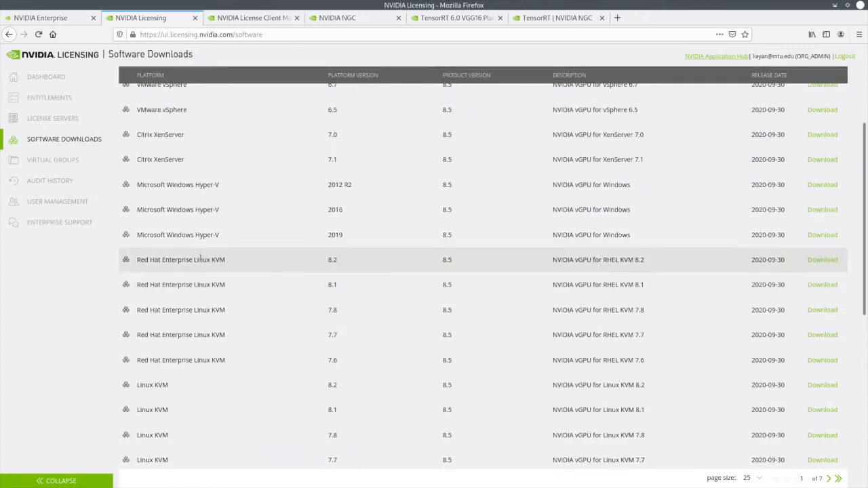
scroll("down", 3)
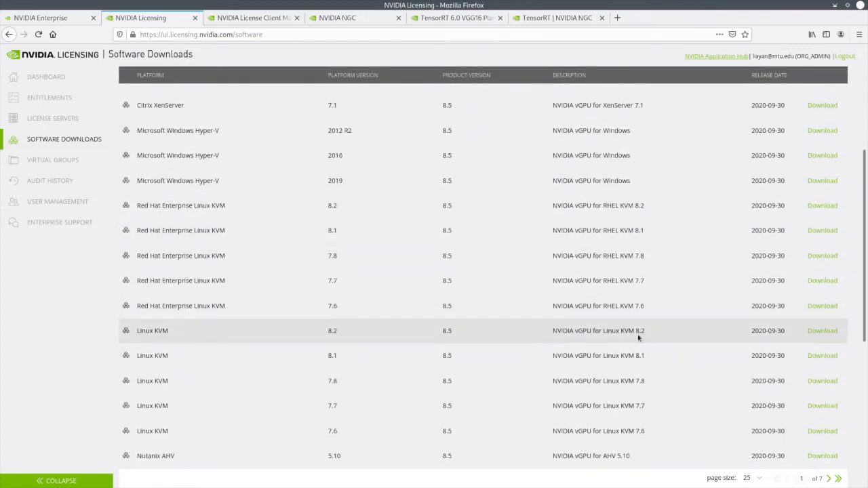
left_click(821, 331)
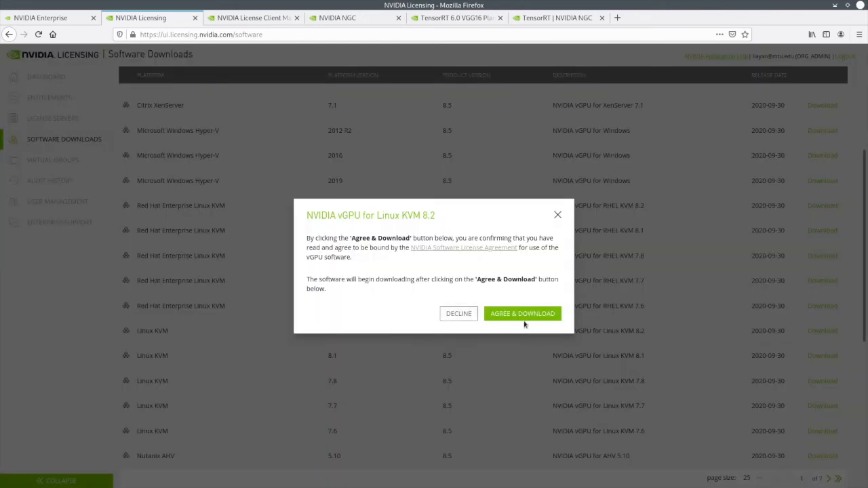
left_click(522, 313)
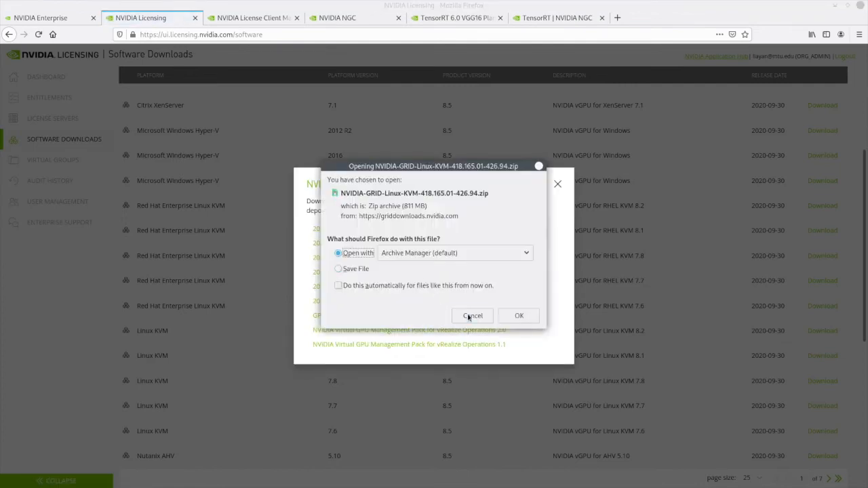
left_click(472, 315)
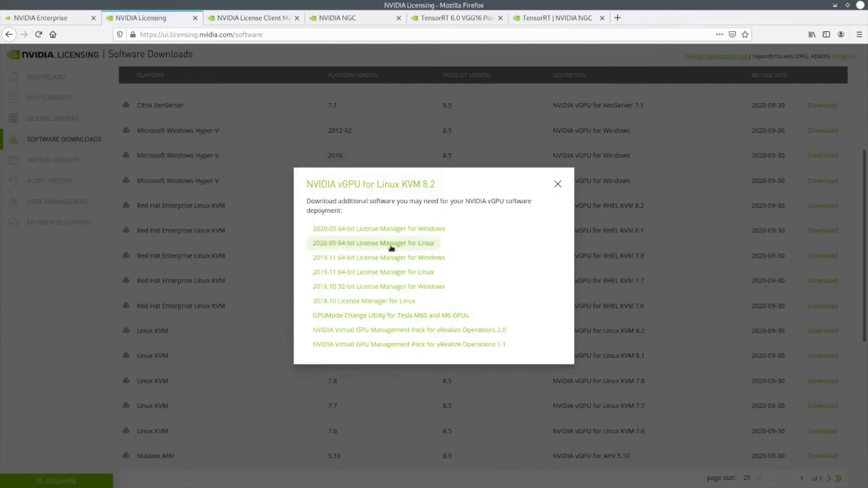
left_click(372, 243)
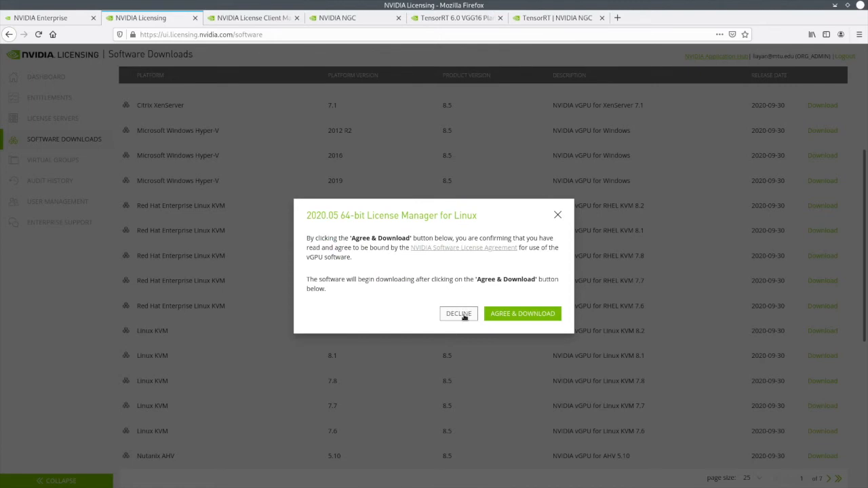
left_click(458, 314)
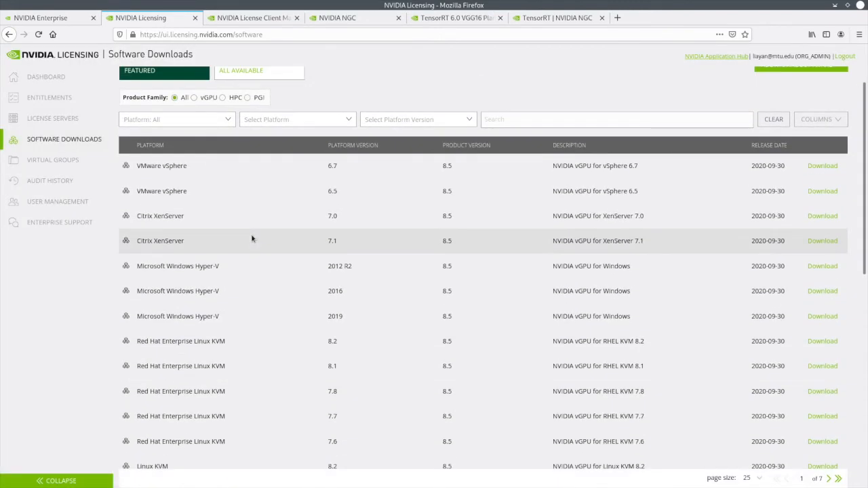
Step: Return to the dashboard, expand the test server's features and review its licence management without changes
left_click(47, 76)
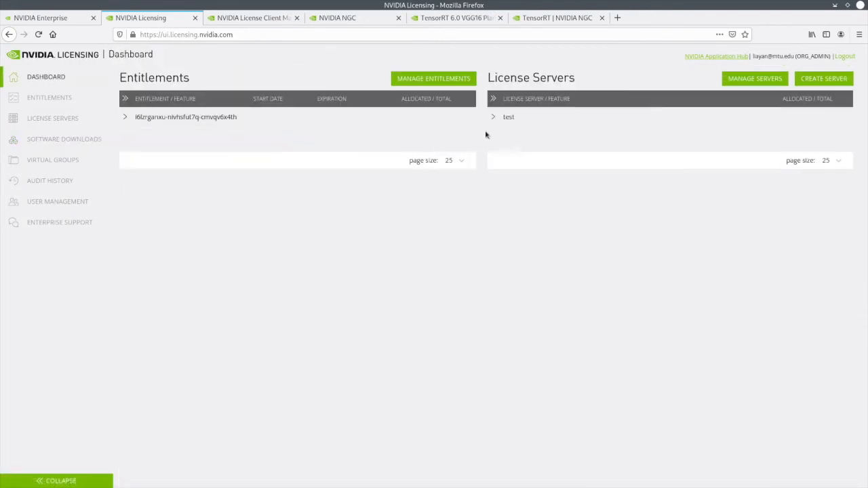
left_click(493, 116)
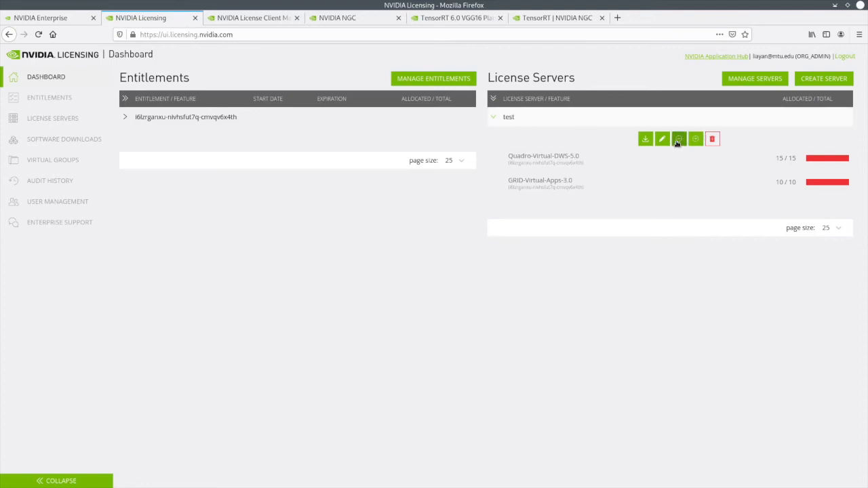
mouse_move(662, 138)
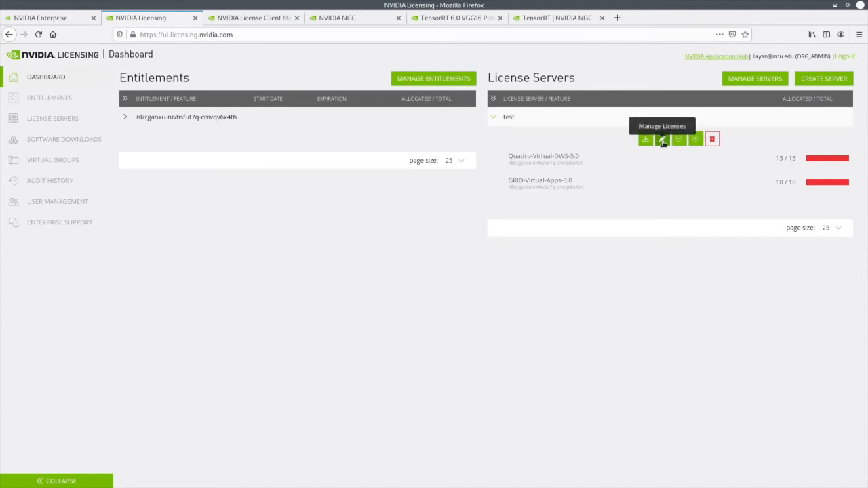
left_click(662, 138)
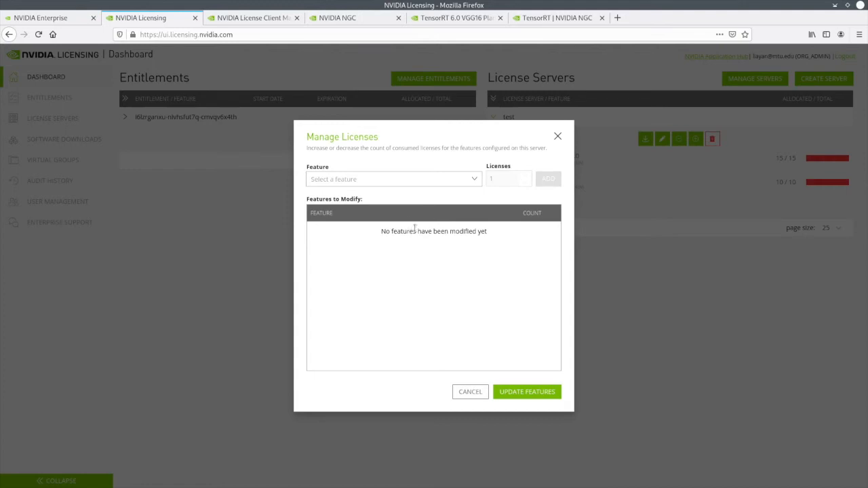
left_click(469, 390)
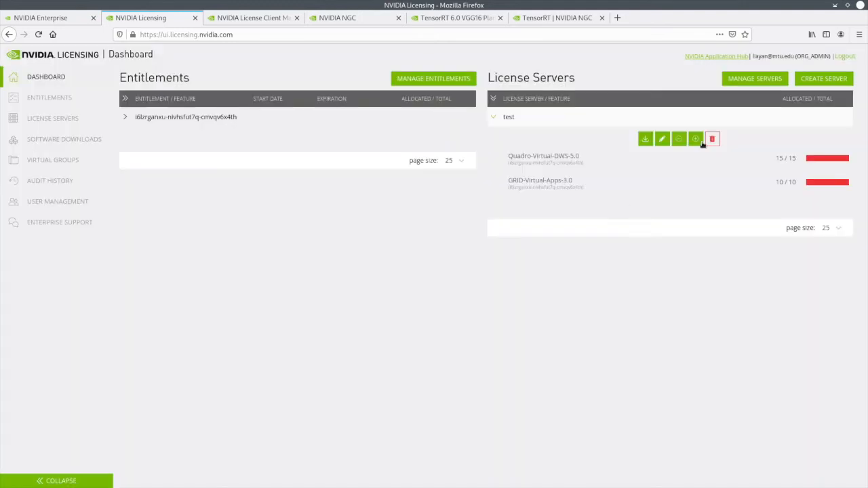
mouse_move(713, 139)
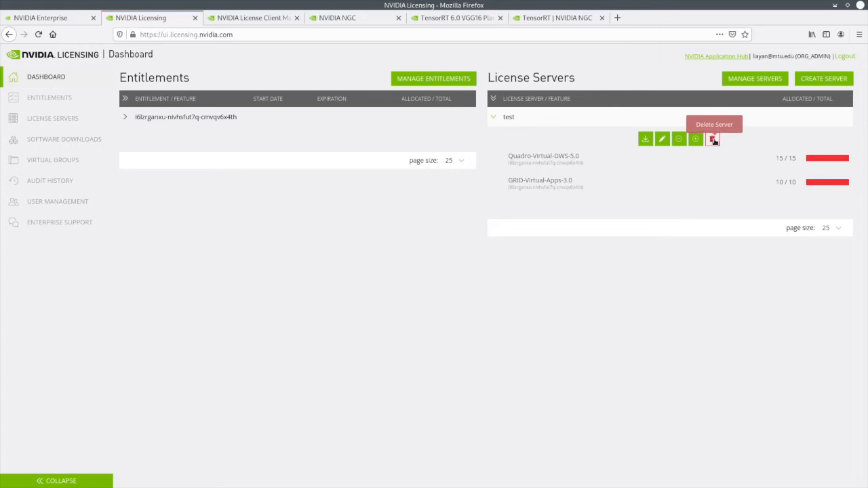
Step: Start a new license server named test with a vGPU description and the host MAC address copied from ip addr
left_click(711, 139)
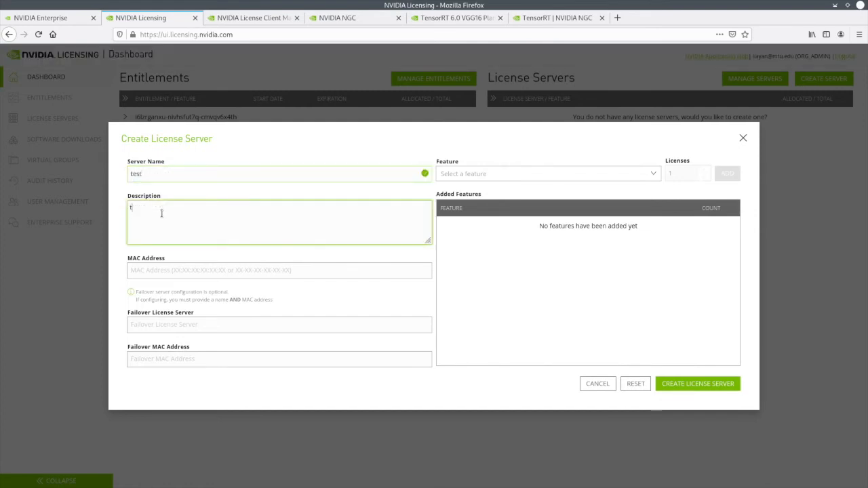
type("est for vGPU")
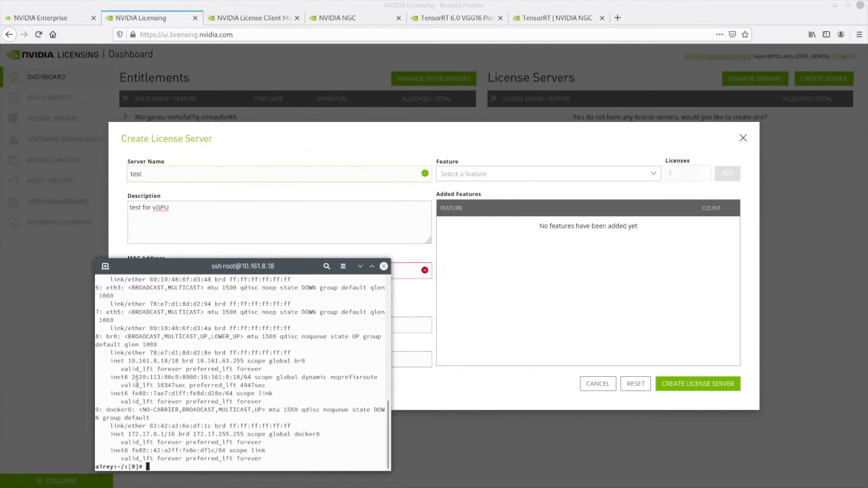
double_click(173, 353)
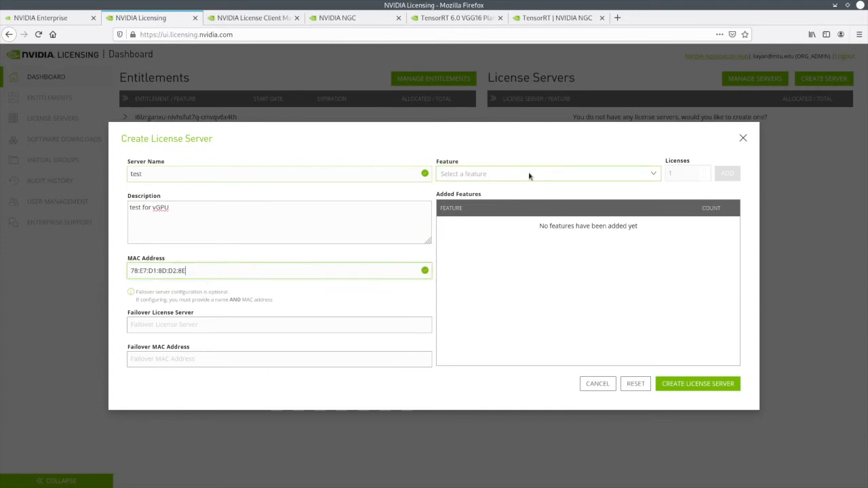
Step: Add 10 GRID-Virtual-Apps 3.0 and 10 Quadro-Virtual-DWS 5.0 licences and create the license server
left_click(545, 174)
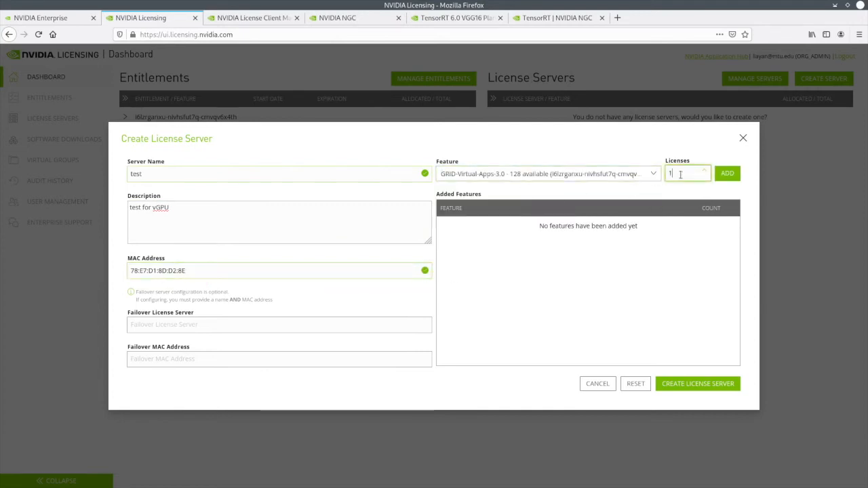
left_click(726, 174)
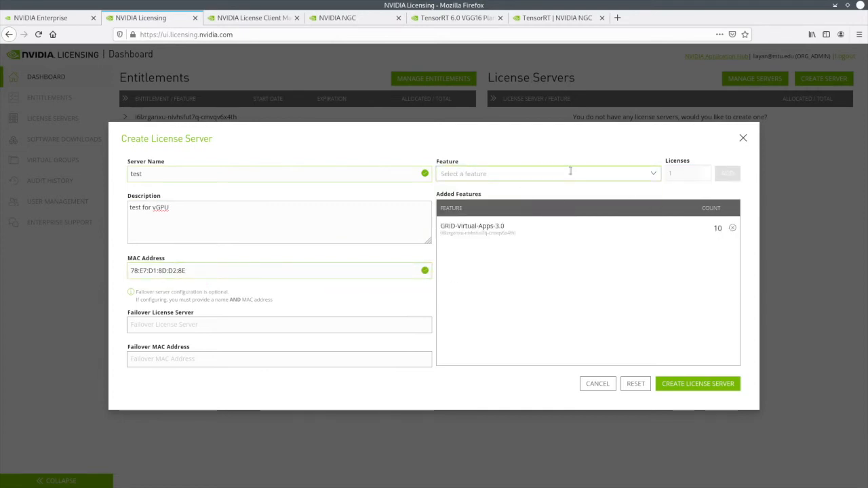
left_click(545, 174)
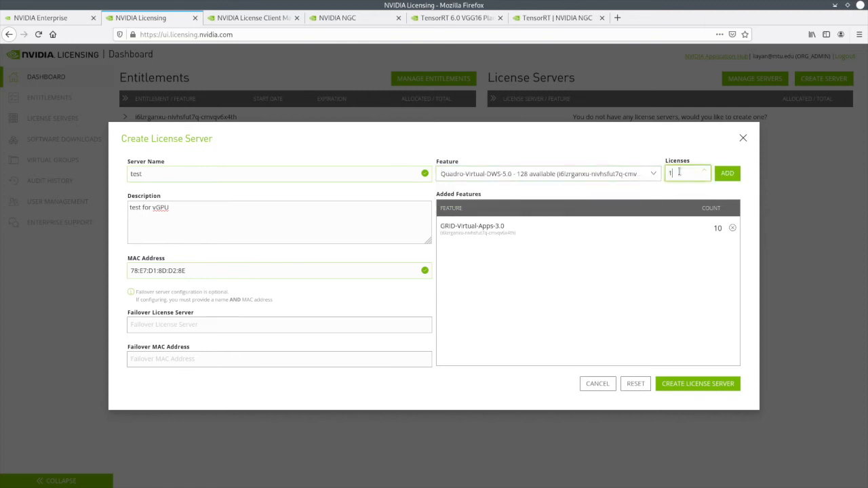
left_click(727, 174)
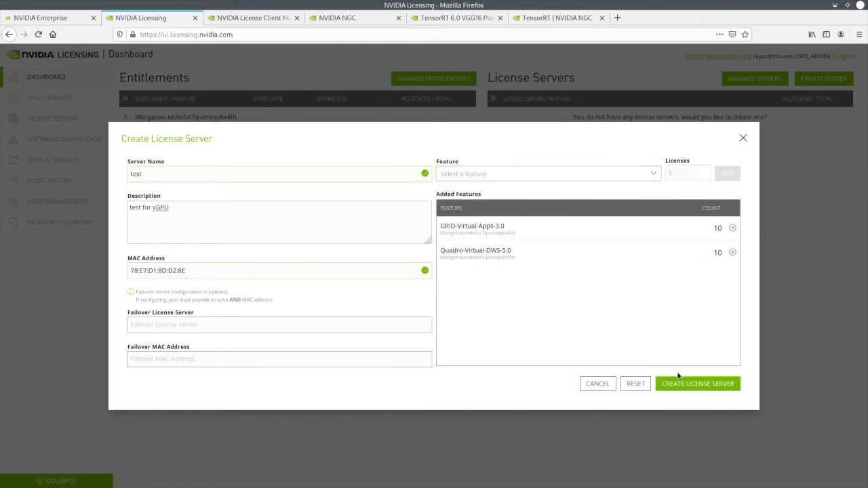
left_click(697, 383)
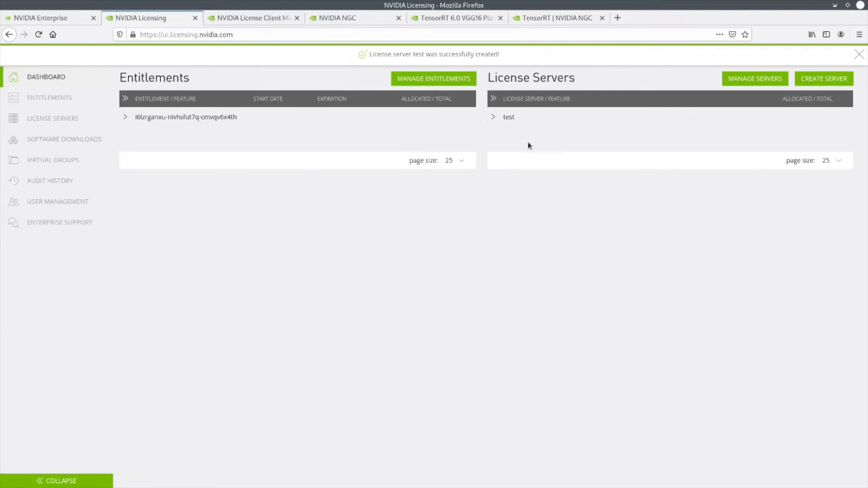
Step: View the test server's details, request its license file, dismiss the save prompt and go to the License Client Manager
left_click(507, 117)
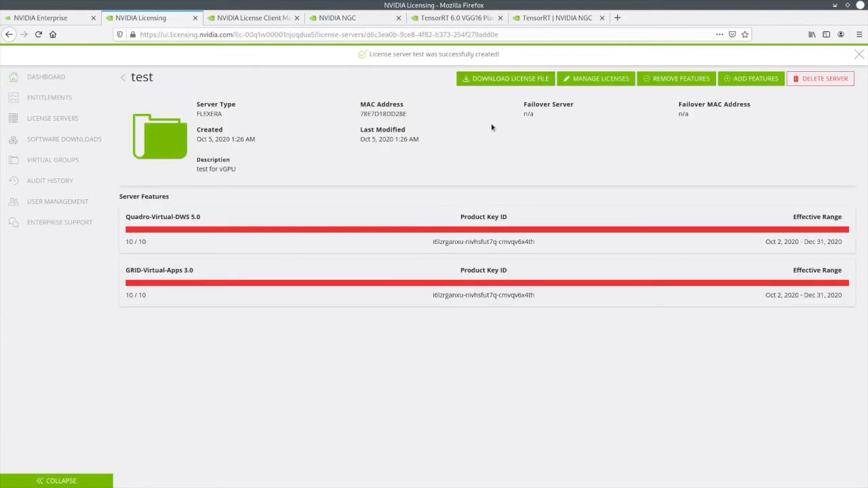
left_click(506, 77)
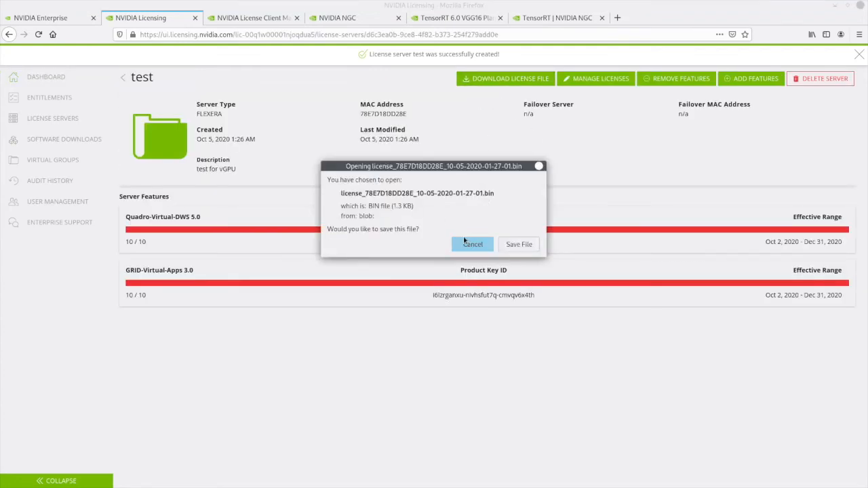
left_click(472, 244)
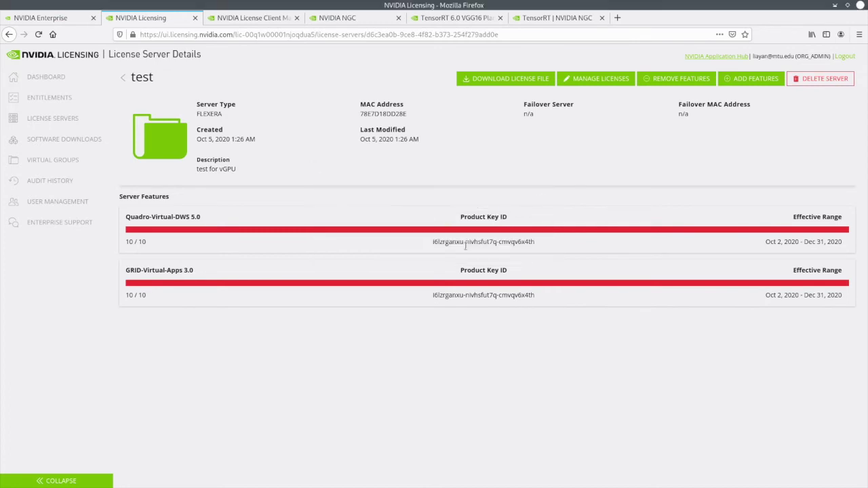
left_click(250, 18)
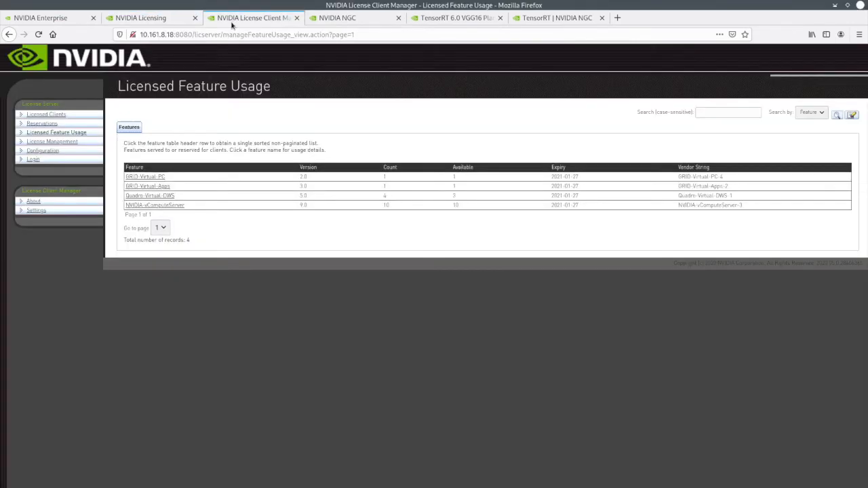
mouse_move(51, 141)
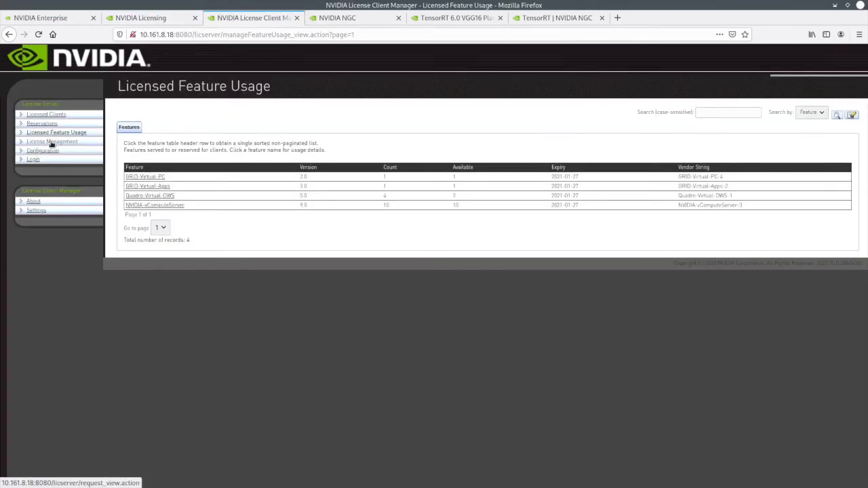
Step: From Licensed Feature Usage, drill into Quadro-Virtual-DWS and show the single licensed client's details
left_click(54, 141)
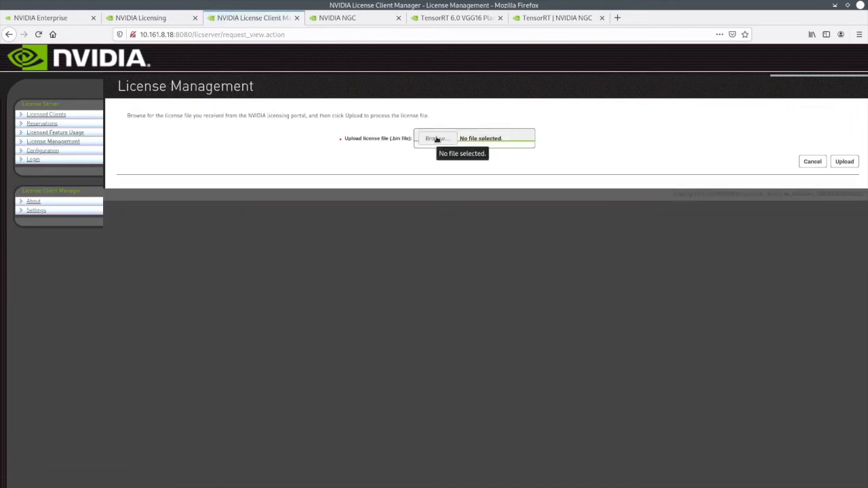
left_click(55, 132)
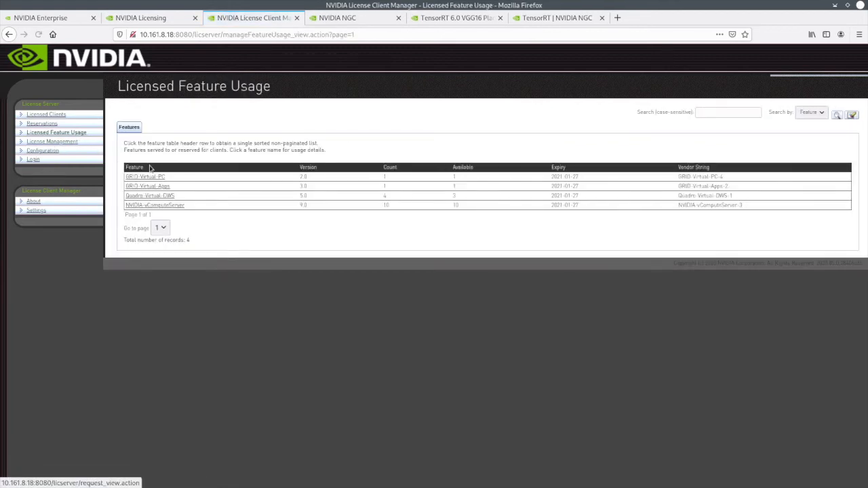
mouse_move(149, 196)
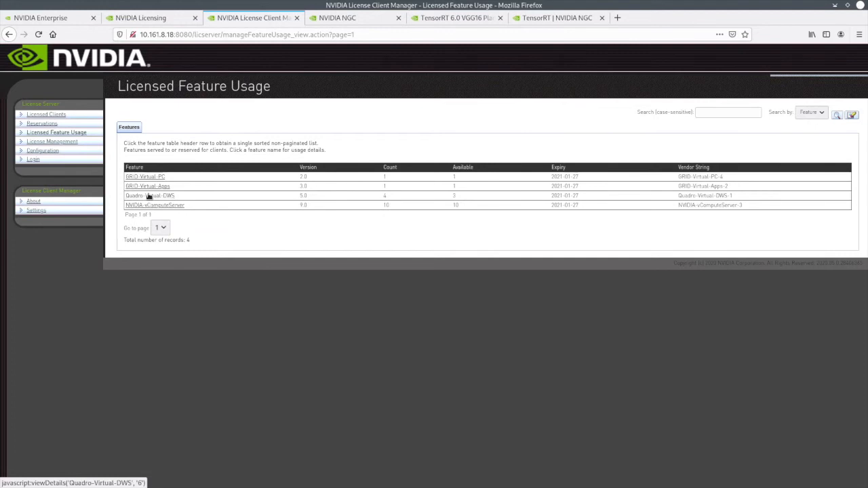
left_click(46, 114)
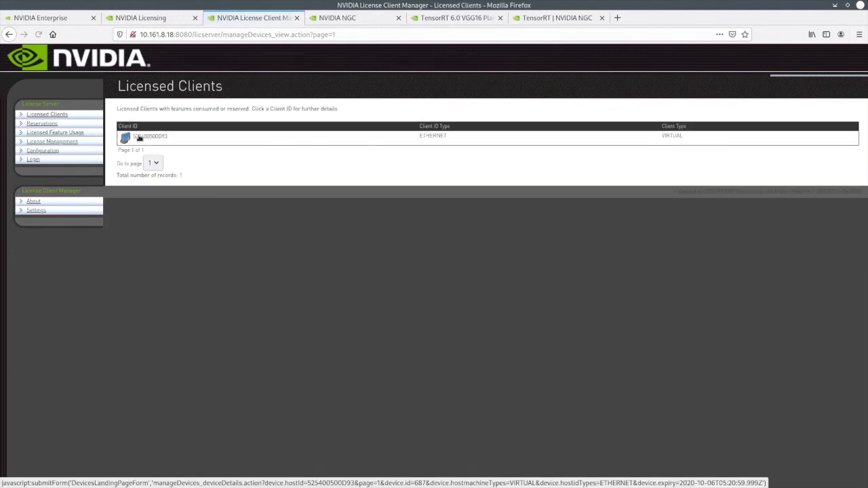
left_click(149, 137)
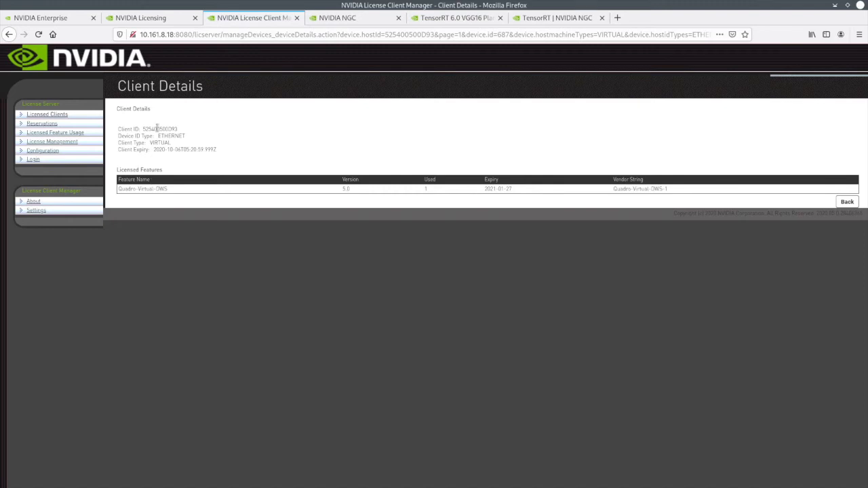
mouse_move(218, 159)
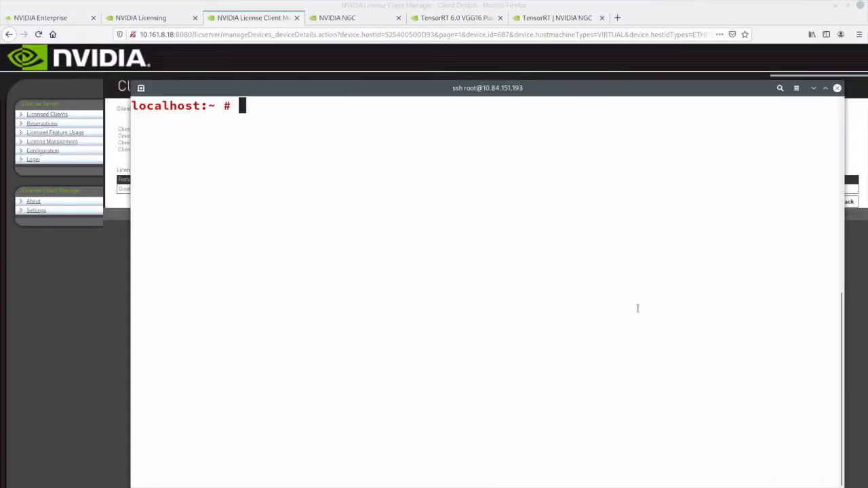
Step: Run ls, nvidia-smi and lsmod | grep nvidia on the host, then list the GPU's mdev_supported_types
type("ls")
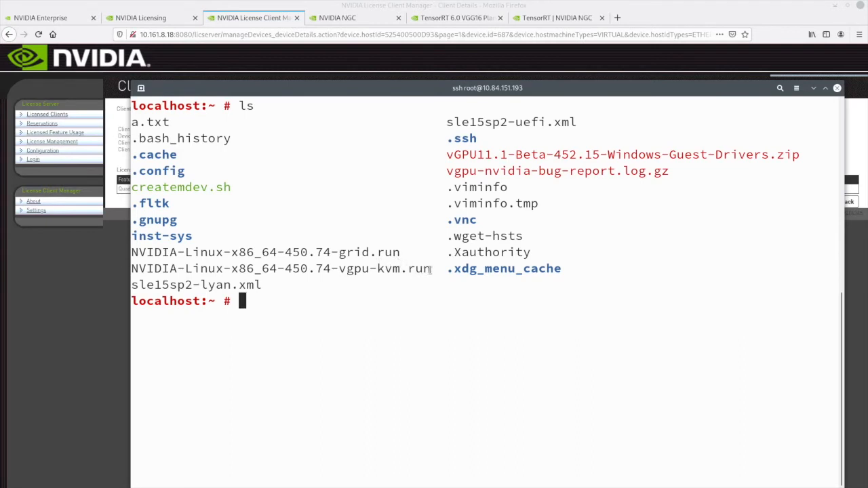
double_click(278, 268)
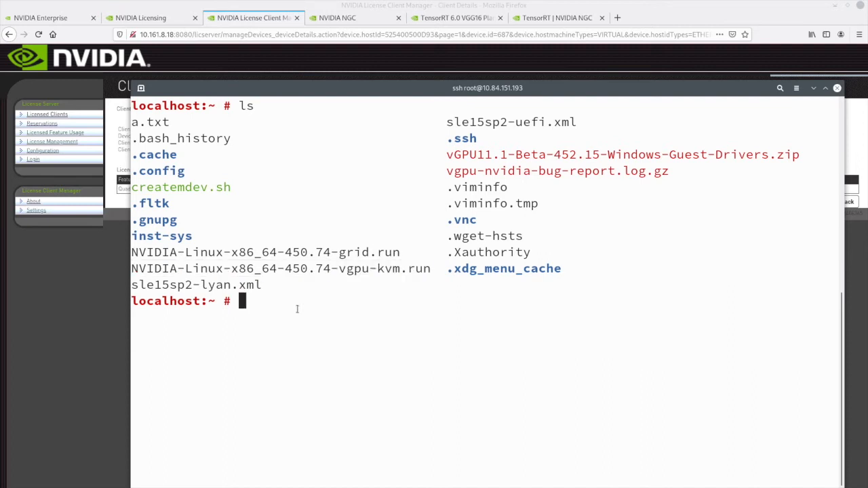
type("nvidia-smi")
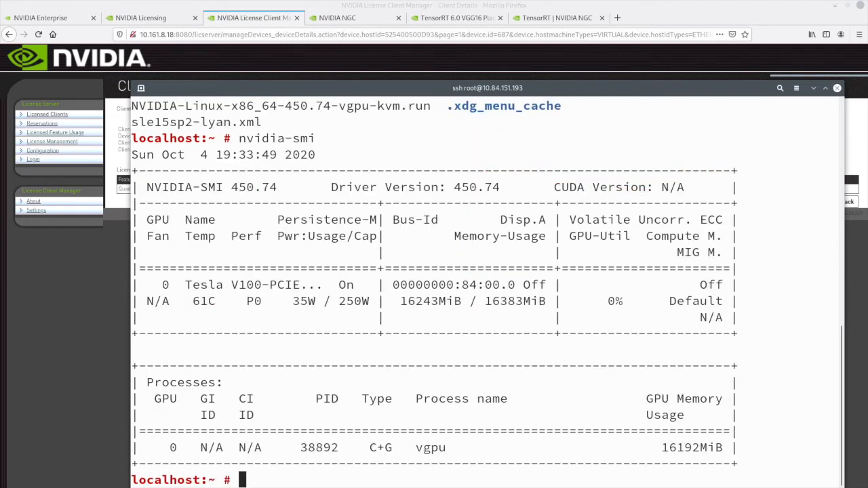
type("lsmod |")
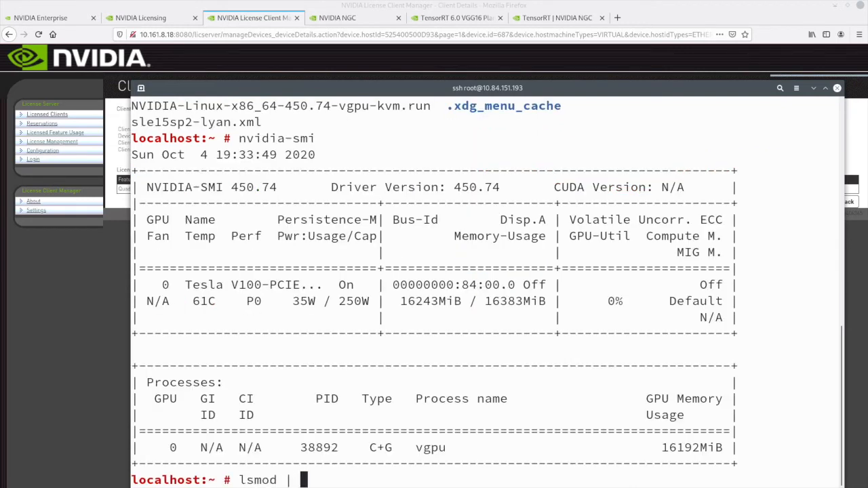
type("grep nvidia")
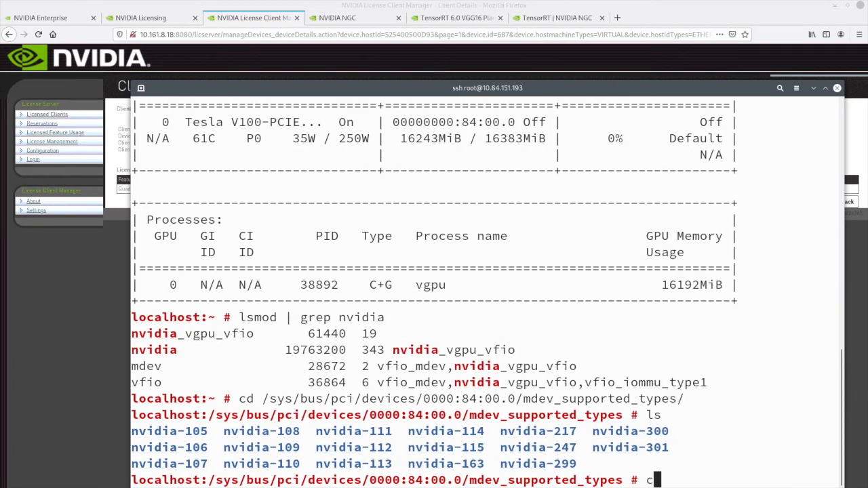
Step: Inspect the nvidia-301 vGPU type directory and its create entry, then go back up and list the devices
type("d nvidia-301")
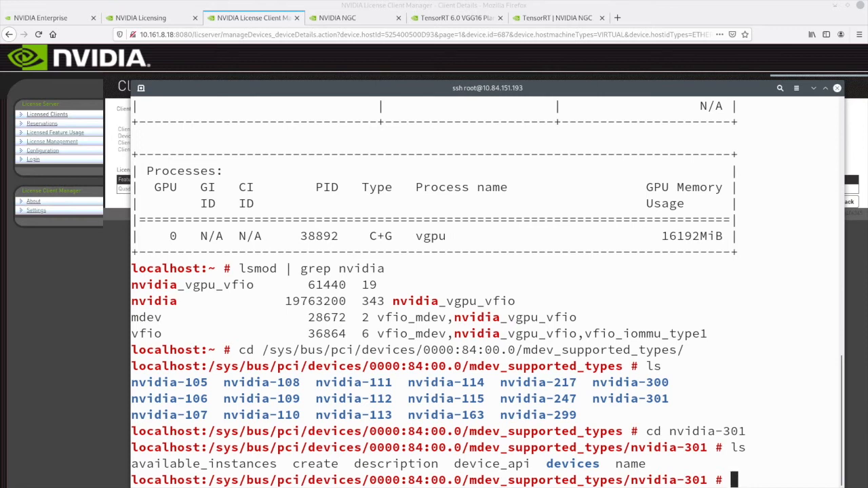
type("echo")
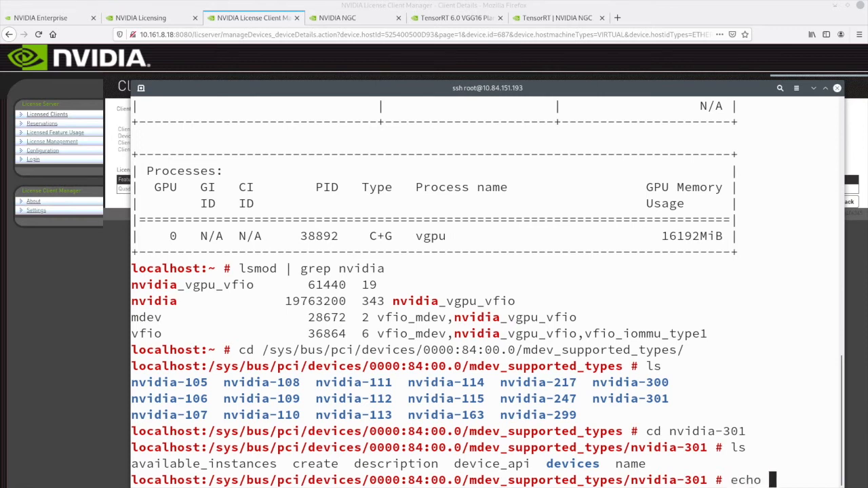
type("uuid > cre")
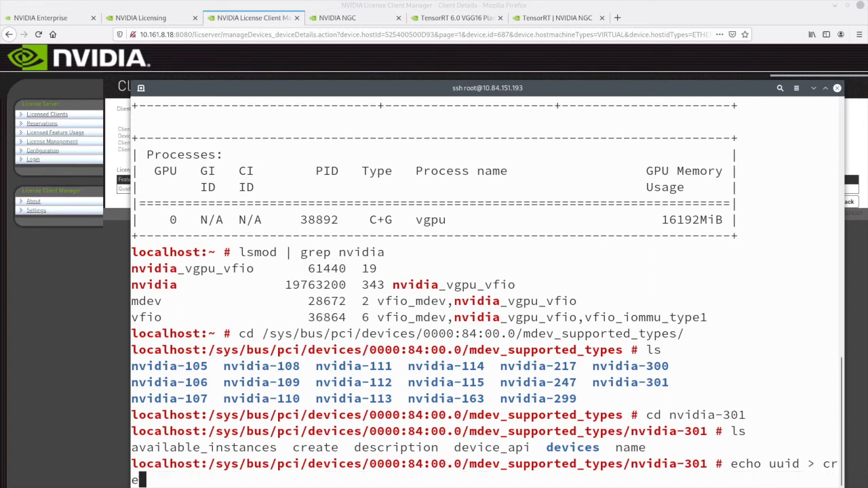
type("ate")
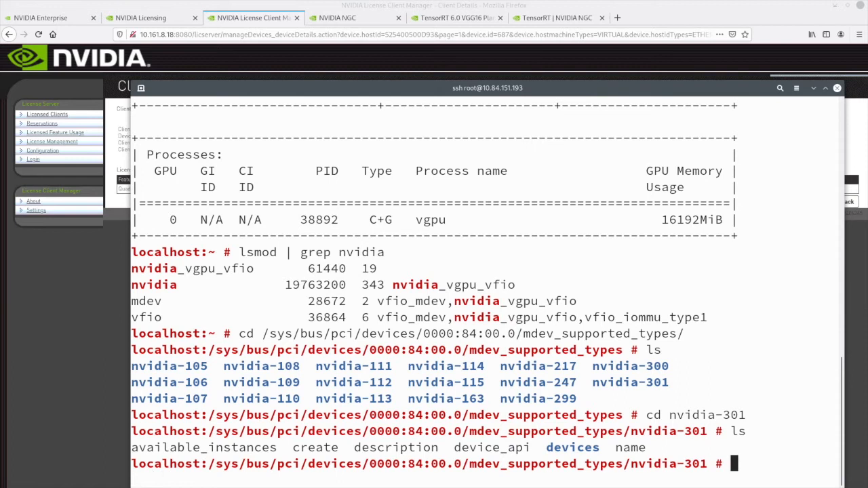
type("cd ..")
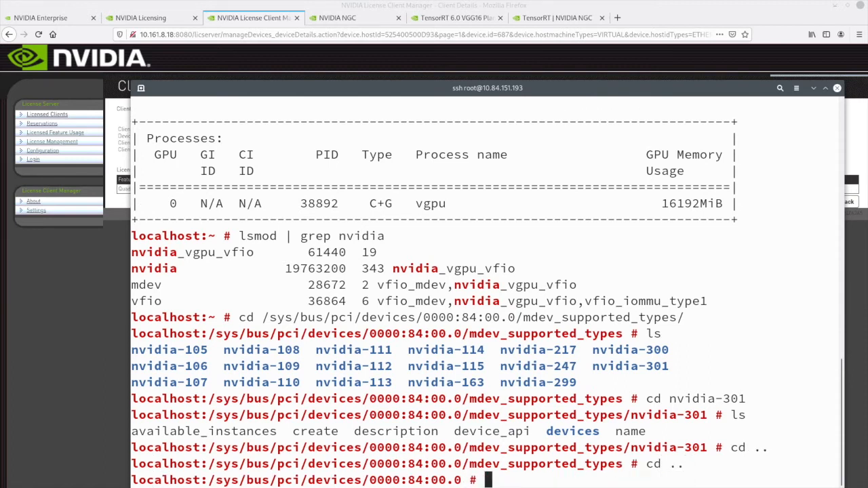
type("ls")
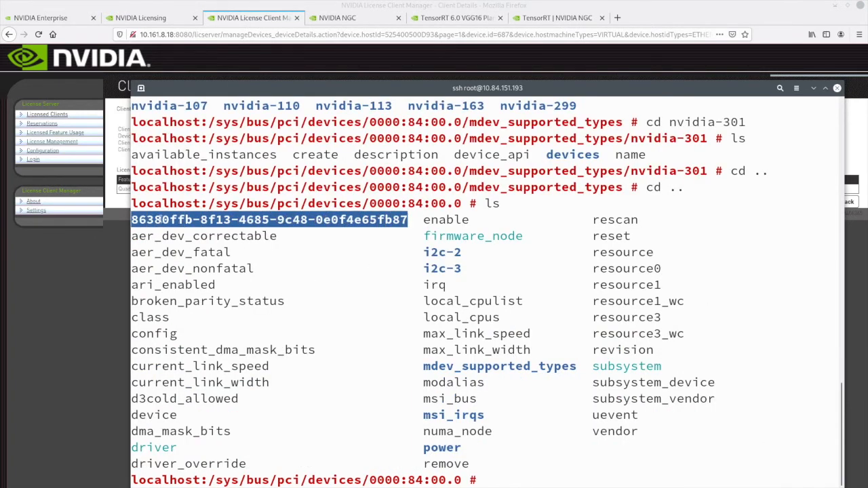
Step: Enter device 86380ffb-8f13-4685-9c48-0e0f4e65fb87, print mdev_type/name as GRID V100-16C, then return home
type("cd 86380ffb-8f13-4685-9c48-0e0f4e65fb87")
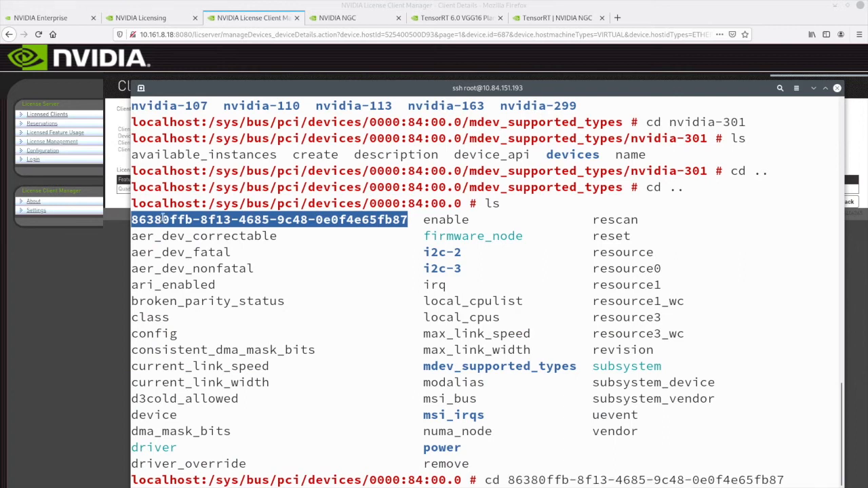
type("ls")
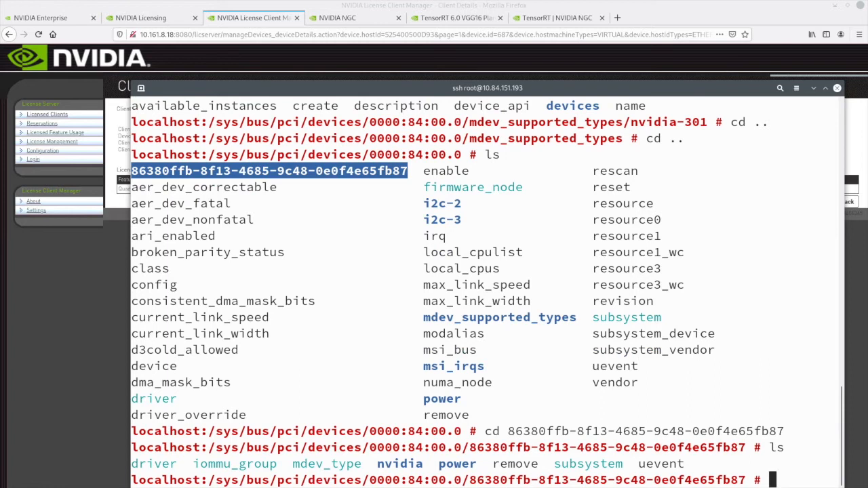
type("echo")
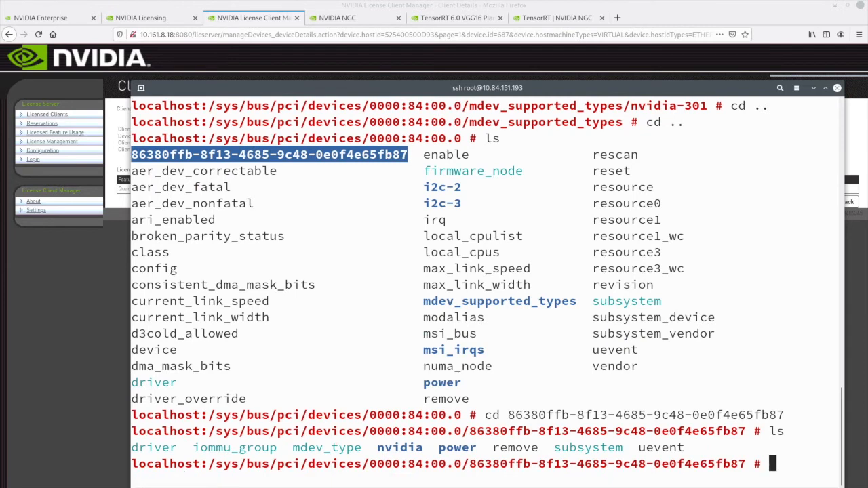
type("cat mdev_type")
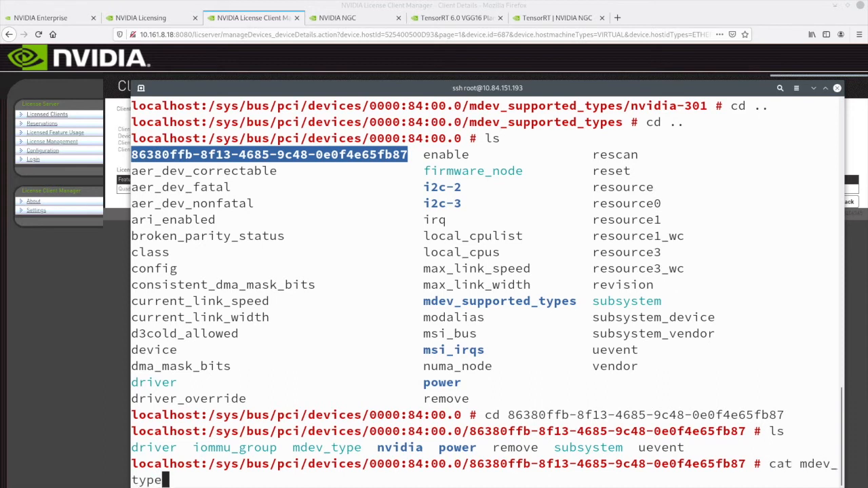
type("/name")
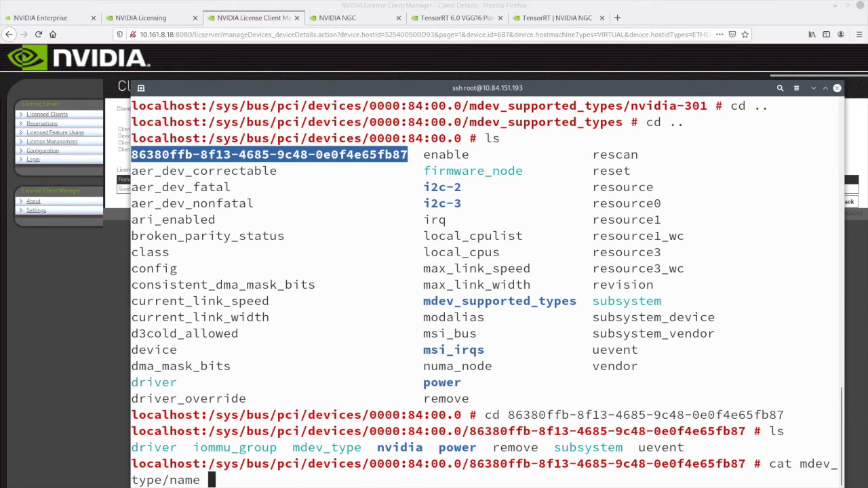
key("Return")
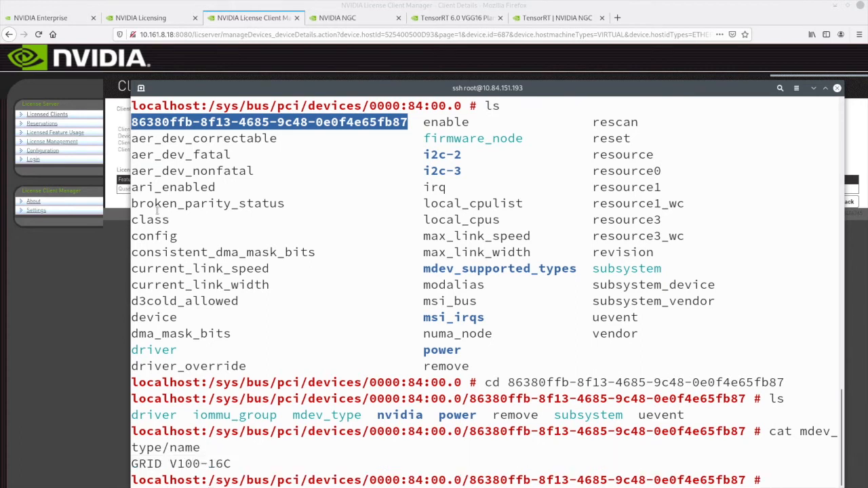
type("cd ~")
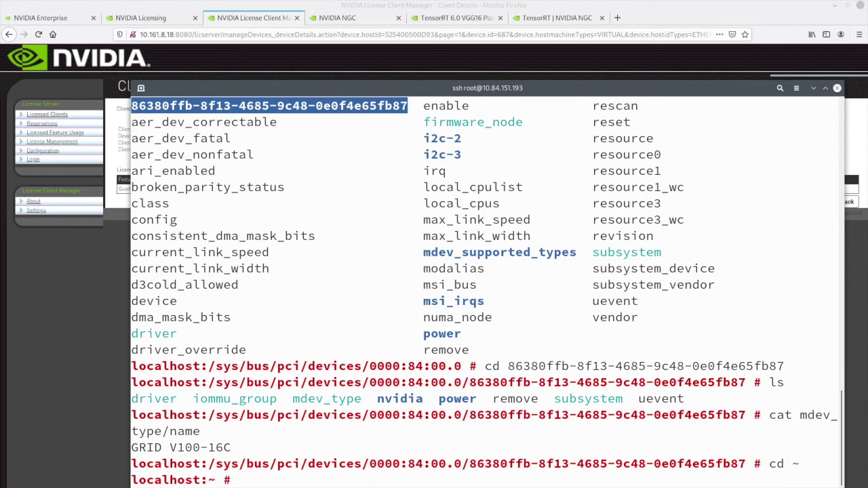
Step: View createmdev.sh in vim, then open the sle15sp2-uefi guest in Virtual Machine Manager
type("vim createmdev.sh")
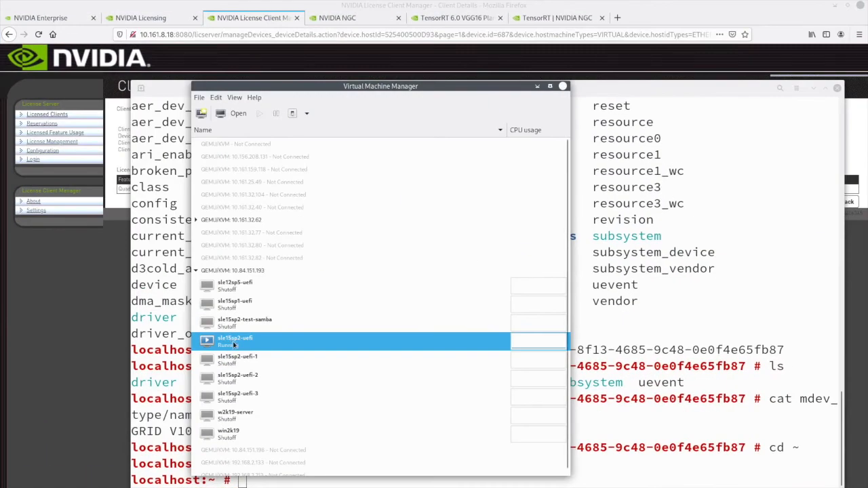
double_click(234, 340)
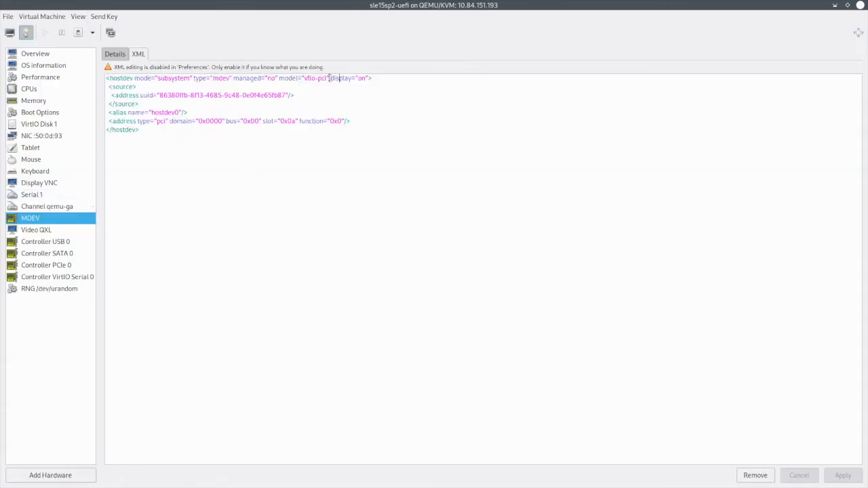
Step: Show the sle15sp2-uefi guest's graphical console with the running SUSE desktop
double_click(348, 77)
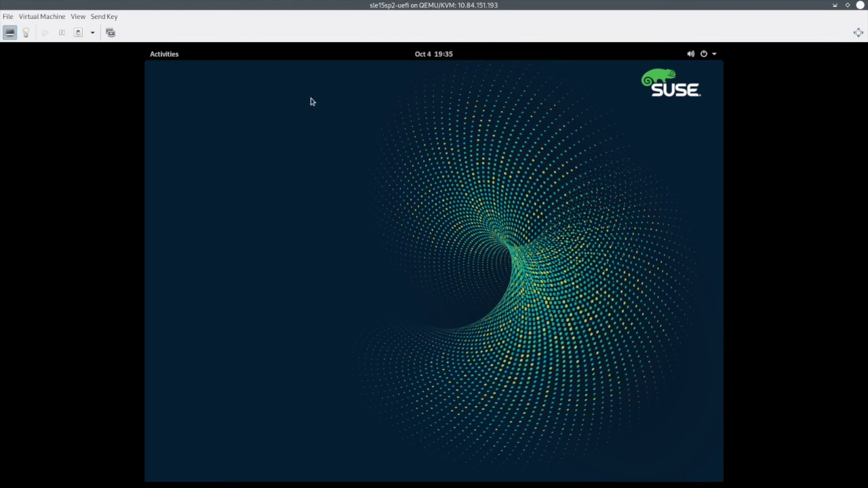
mouse_move(168, 60)
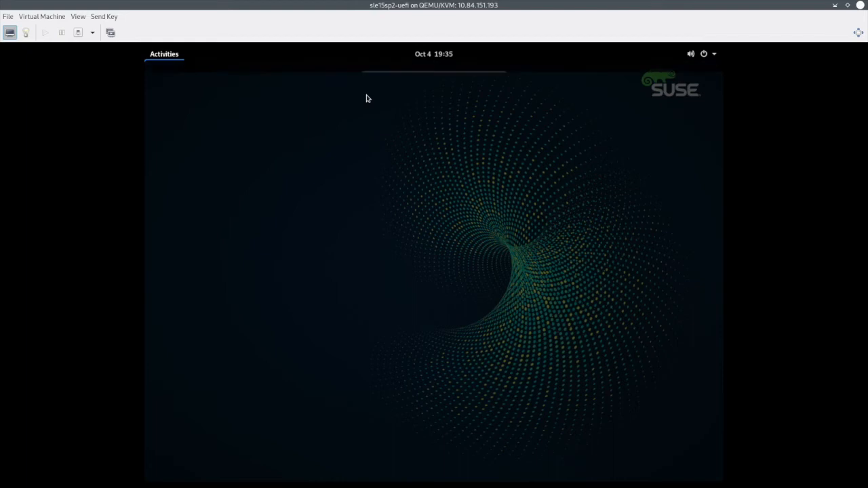
Step: Launch Terminal from the guest's Activities search and run the nvidia command in it
left_click(162, 54)
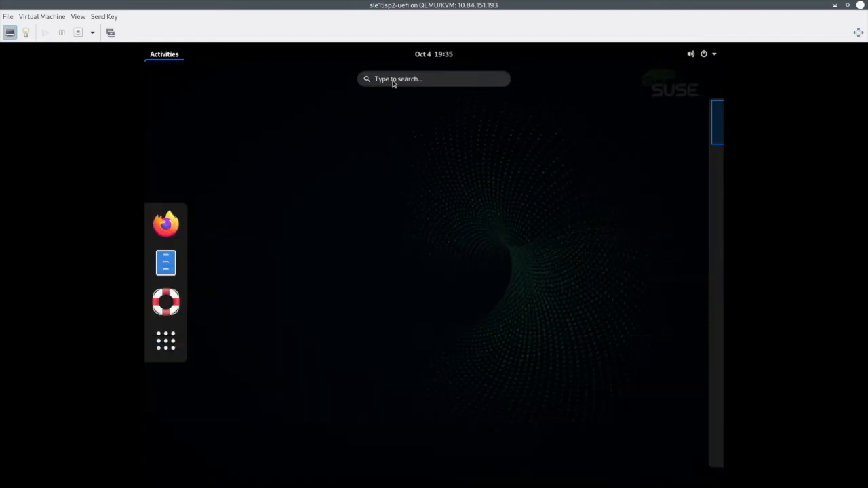
type("t")
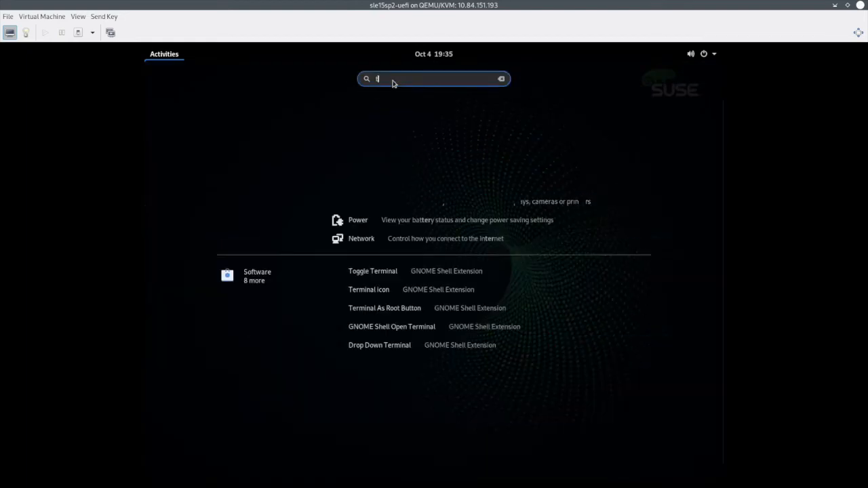
type("er")
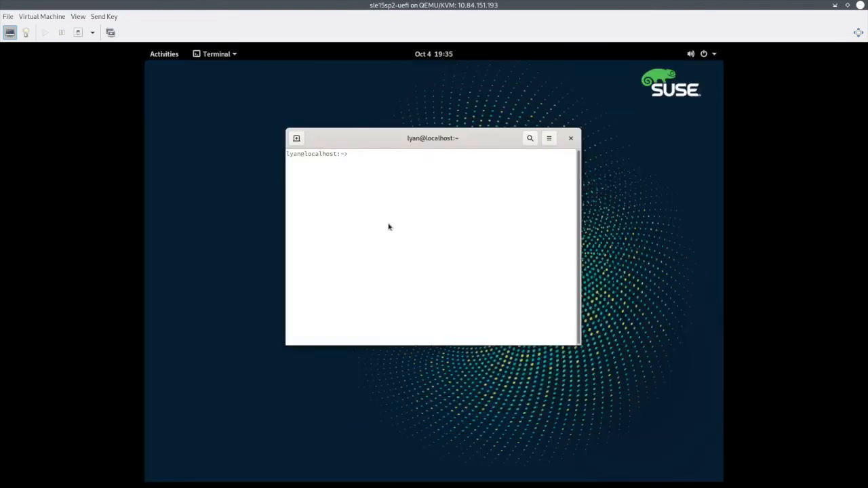
type("nvidia")
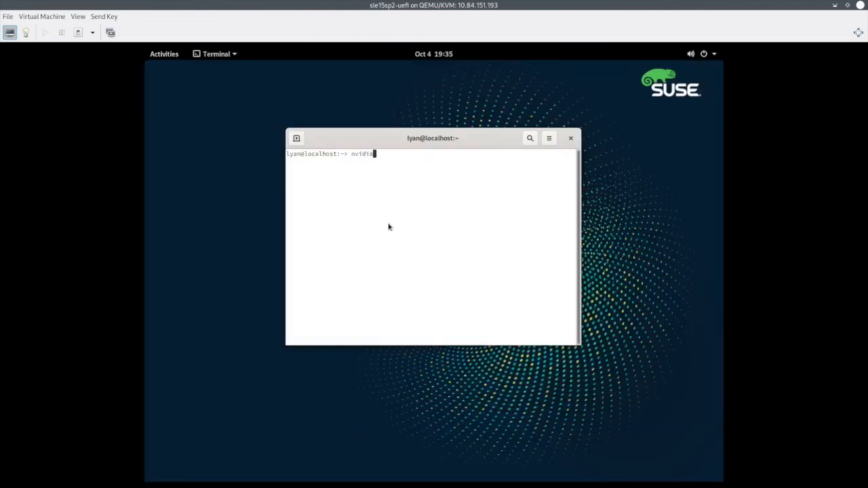
key("Return")
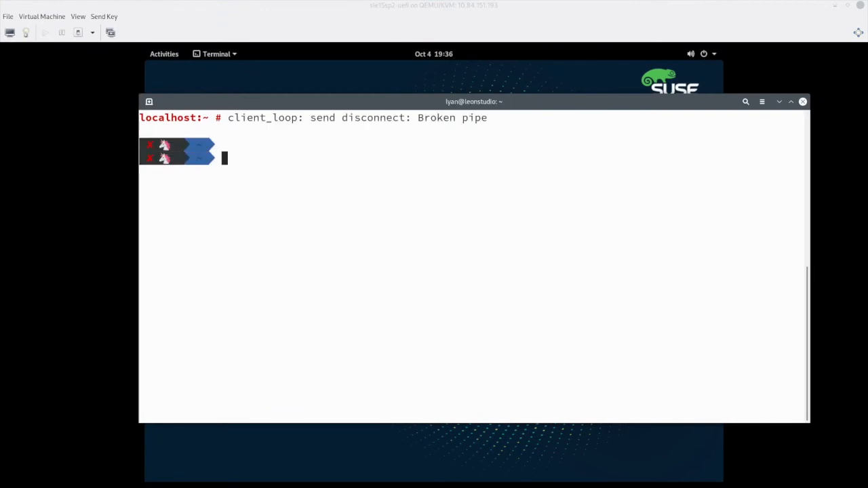
type("ssh root@10.84.151.194")
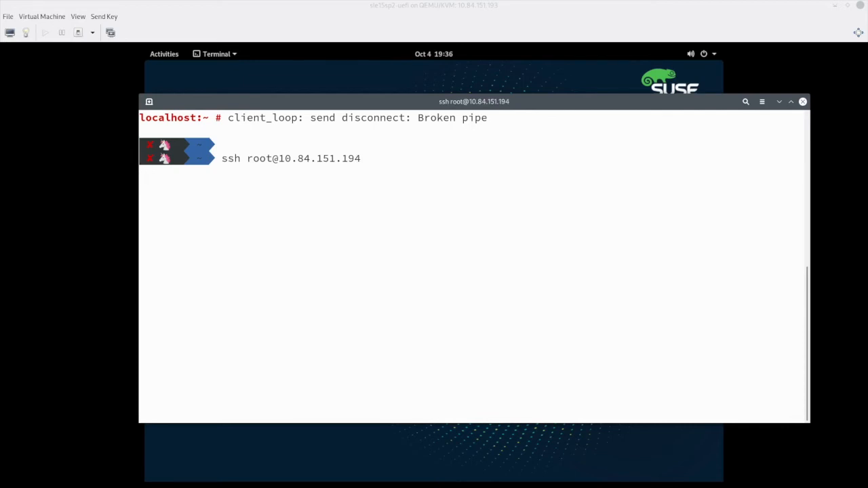
key("Return")
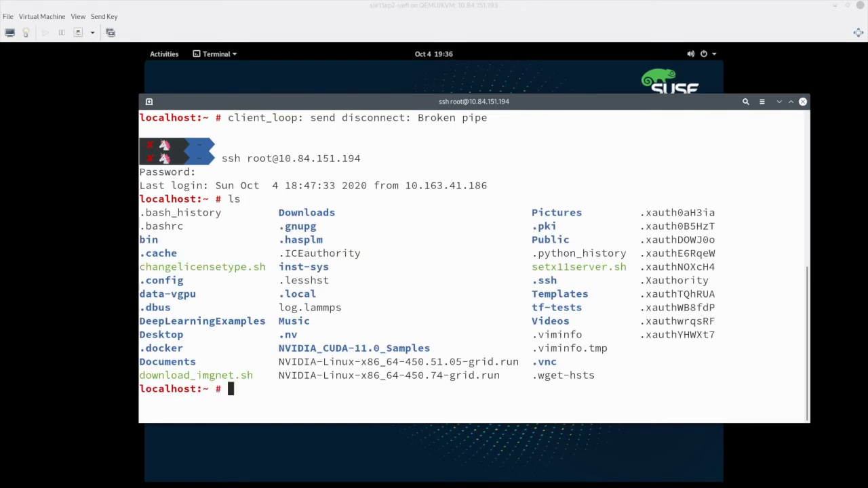
type("nvidia-smi")
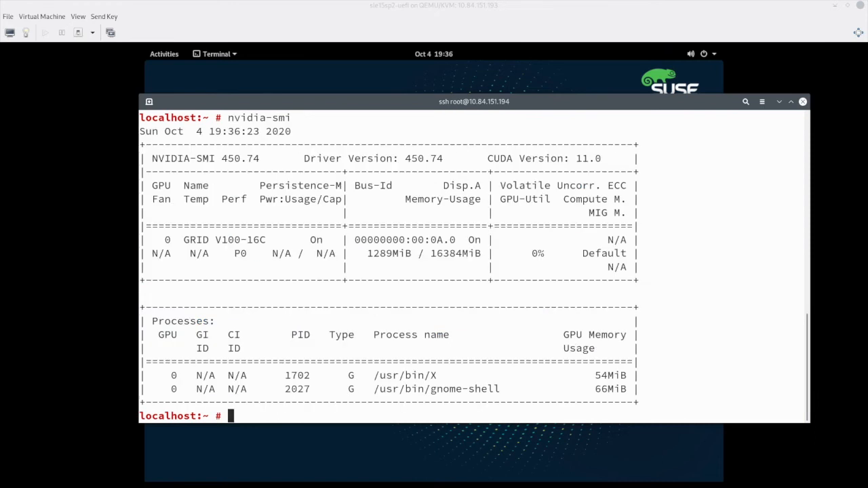
type("cd")
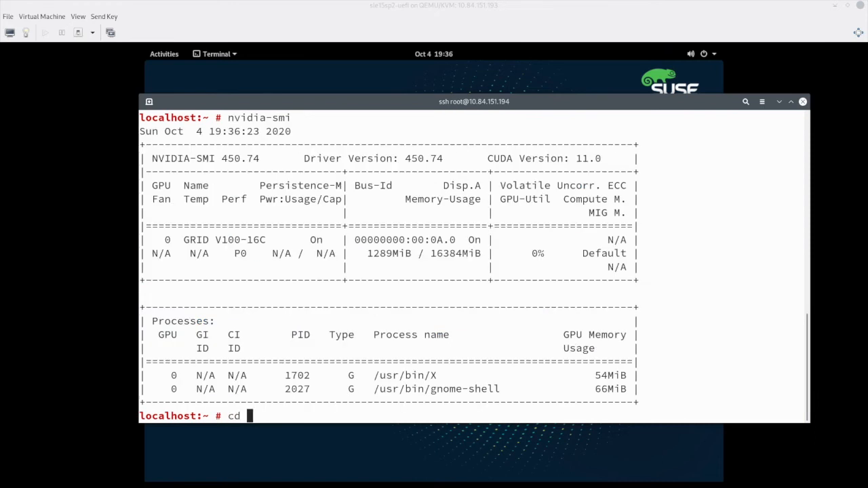
type("C")
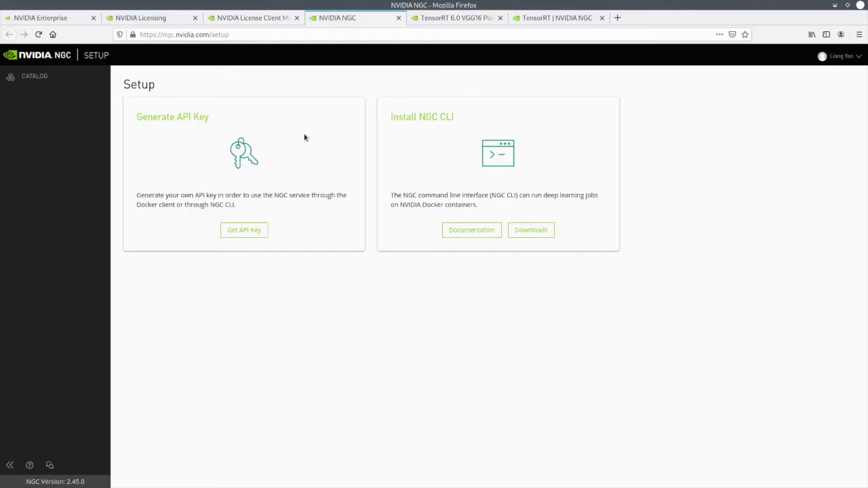
Step: View the NGC CLI install Downloads, return to Setup, and bring up the Get API Key page
left_click(531, 231)
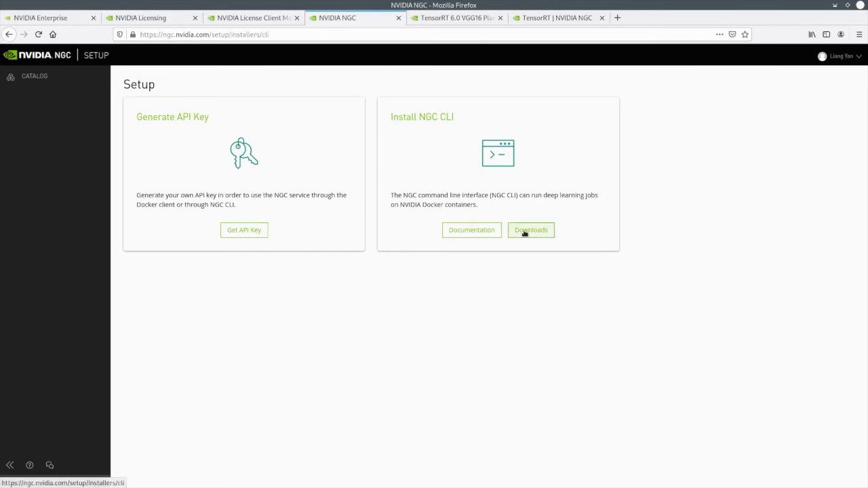
left_click(530, 231)
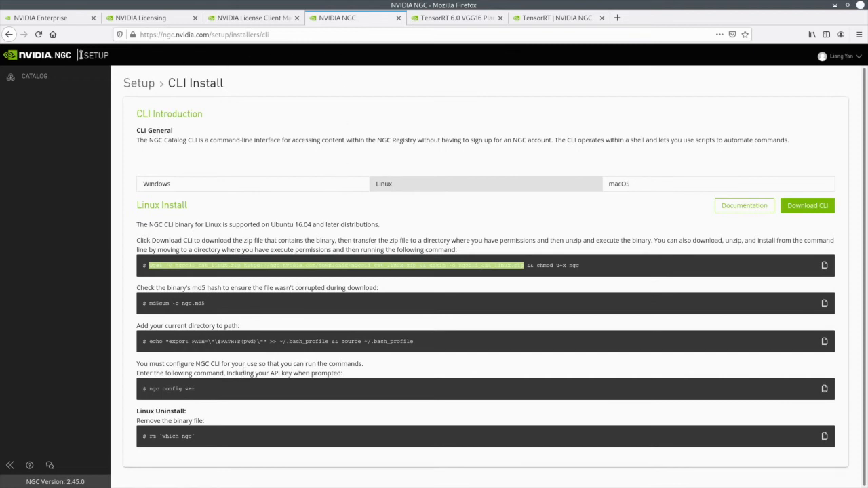
mouse_move(11, 35)
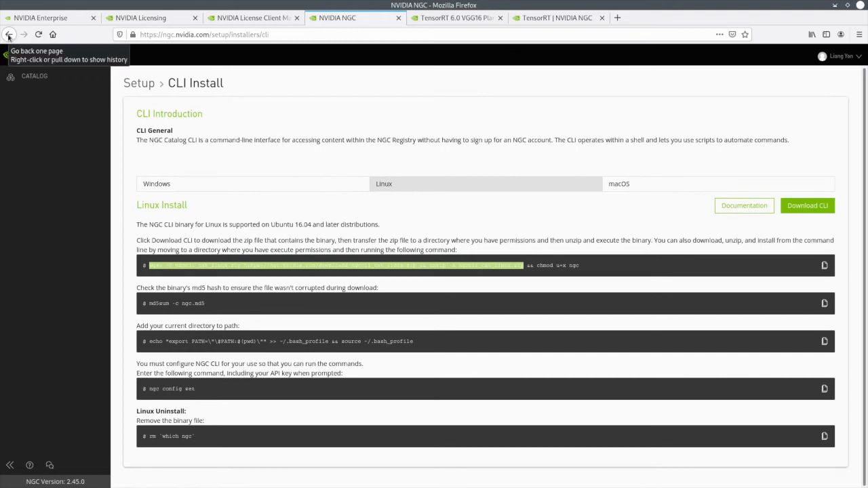
left_click(9, 35)
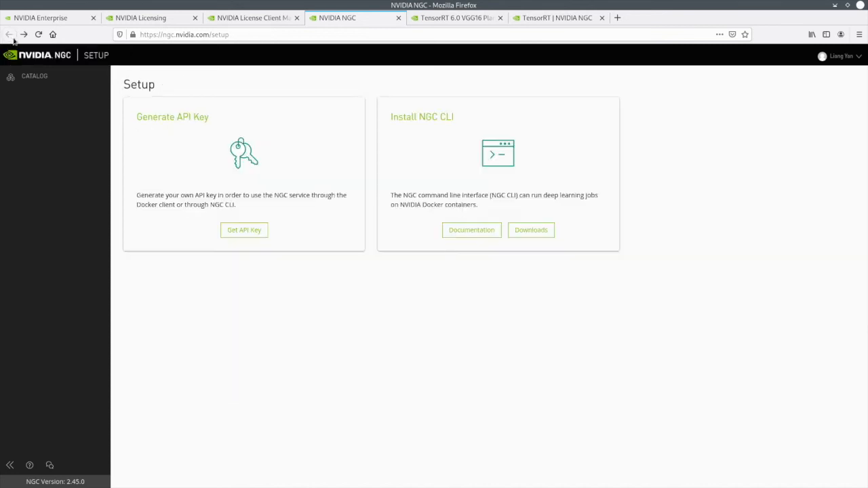
left_click(244, 229)
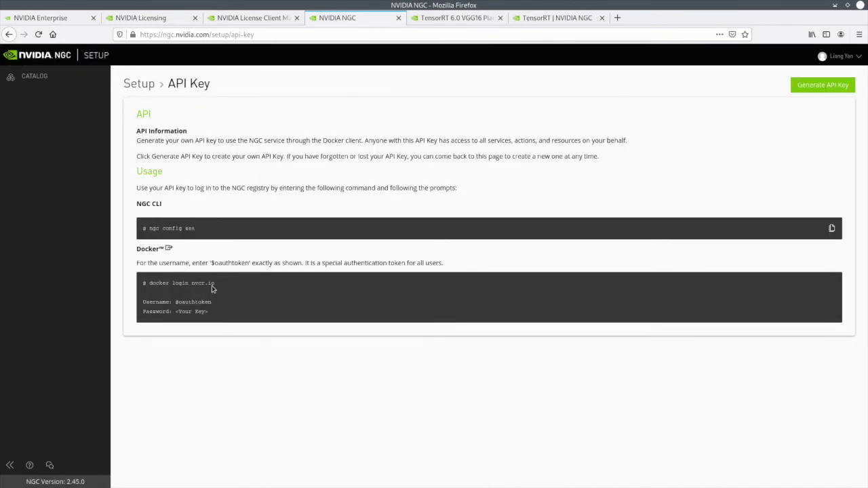
mouse_move(509, 27)
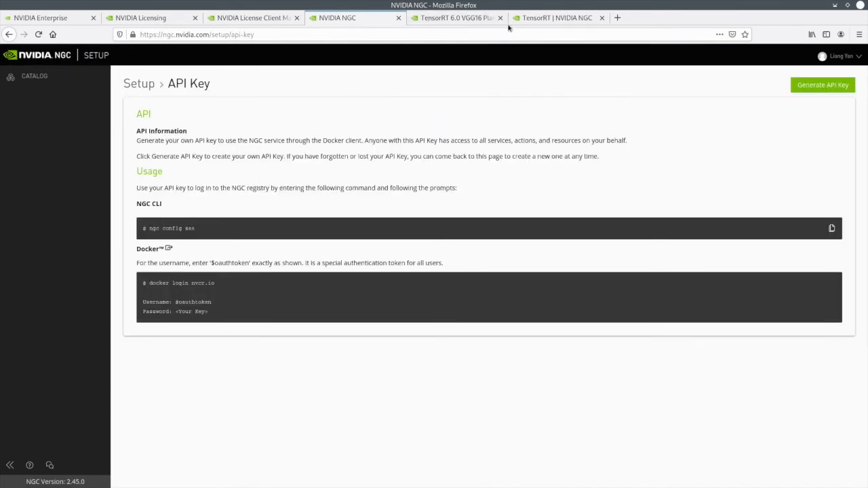
Step: Review the TensorRT 6.0 VGG16 Plan V100 INT8 page, then search the catalog collections for 'te'
left_click(451, 19)
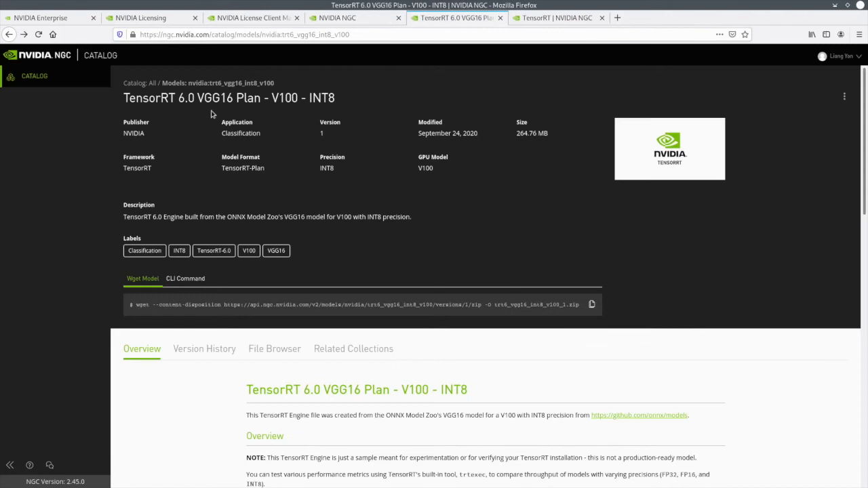
scroll("down", 3)
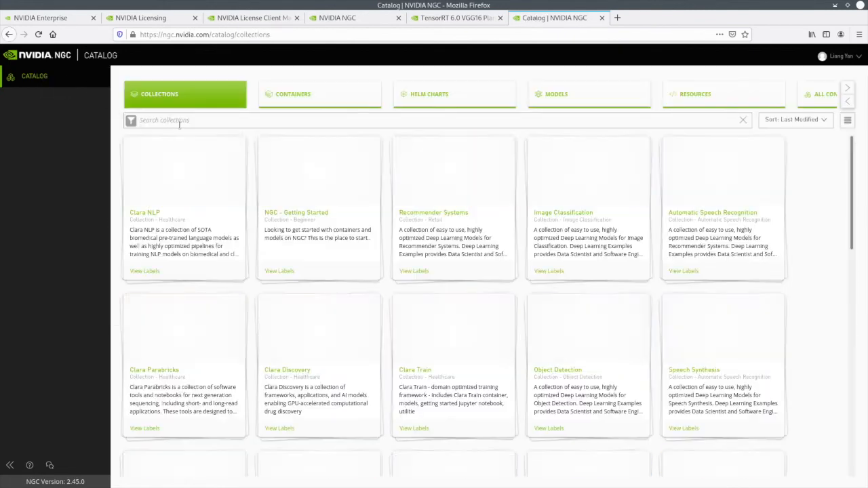
type("te")
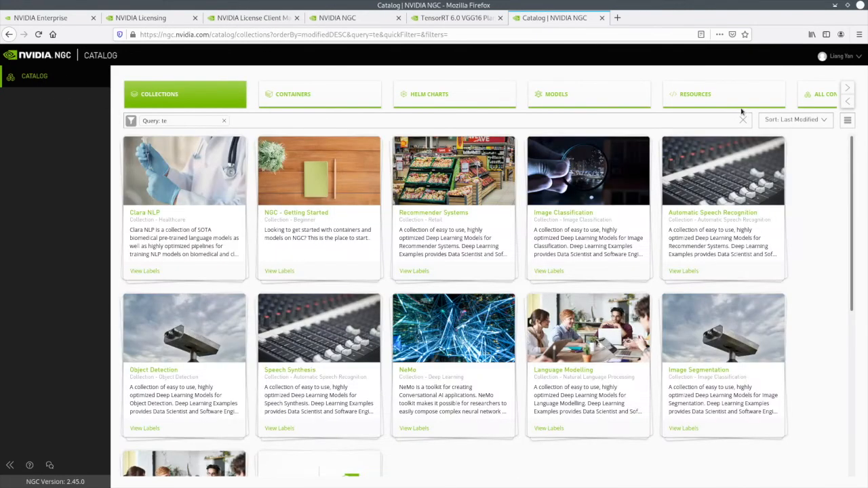
left_click(824, 93)
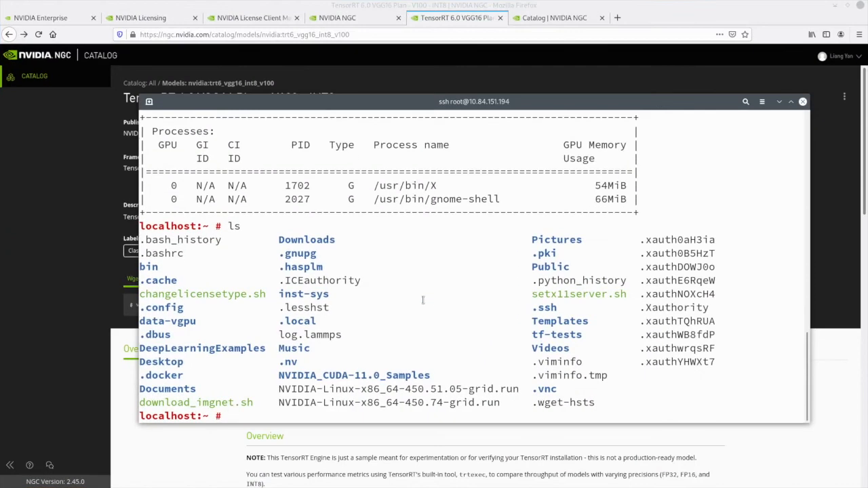
Step: List docker images and launch the nvcr.io/nvidia/tensorrt:19.10-py3 container with --gpus all
type("docker images")
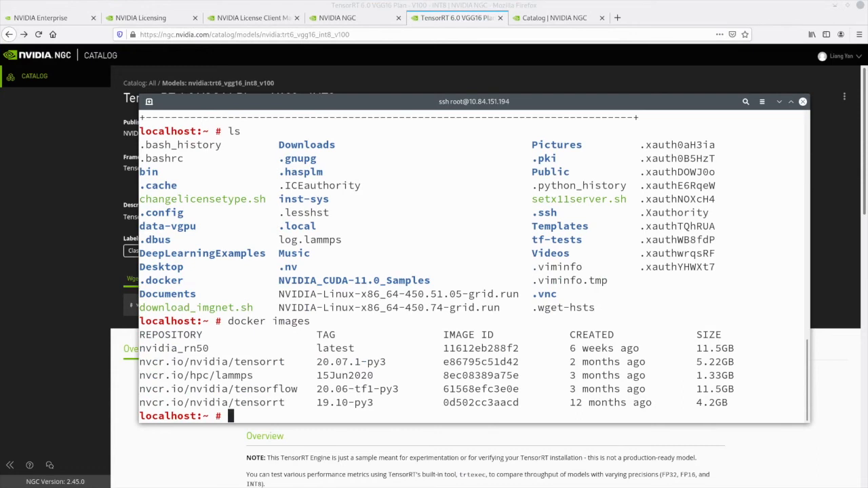
double_click(254, 401)
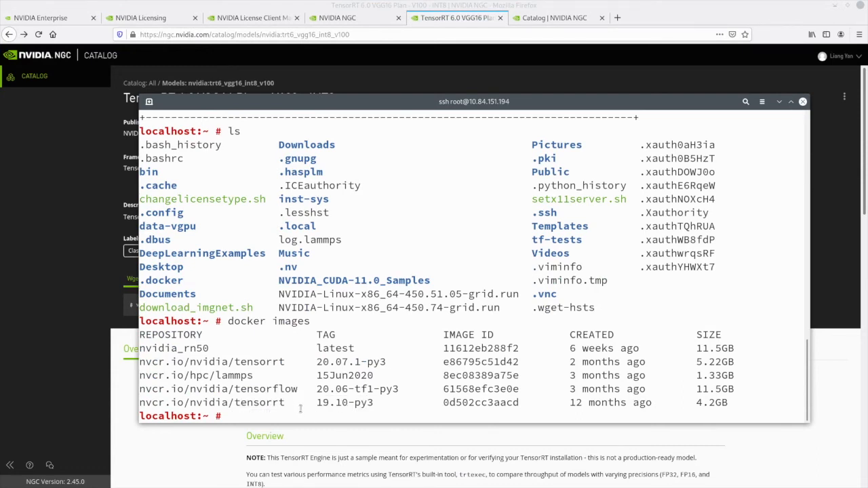
key("ctrl+r")
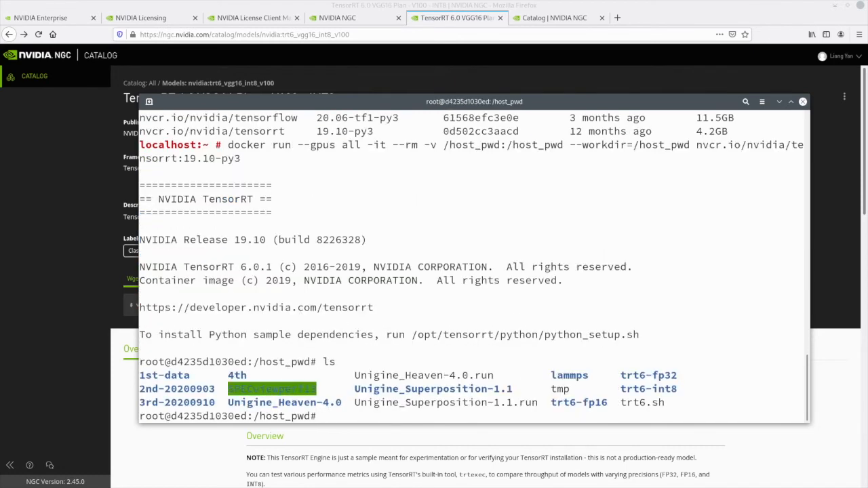
Step: Enter the trt6-int8 folder in the container and list its ResNet50 INT8 V100 engine file
type("cd")
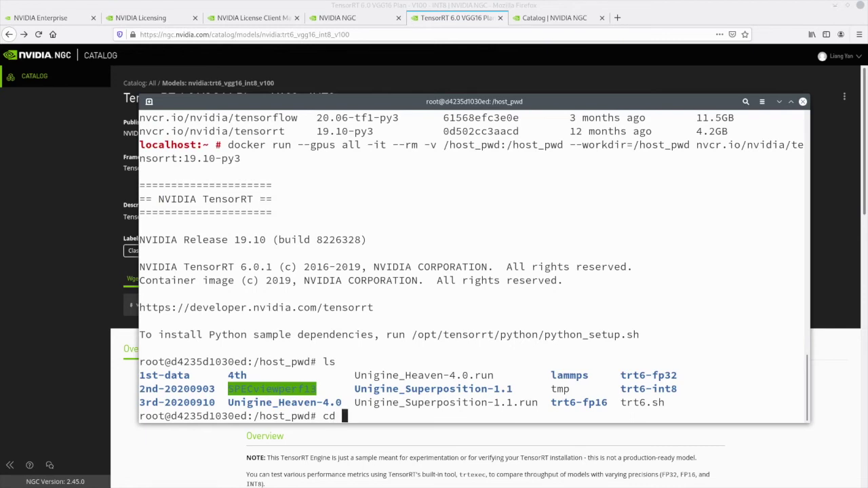
double_click(646, 389)
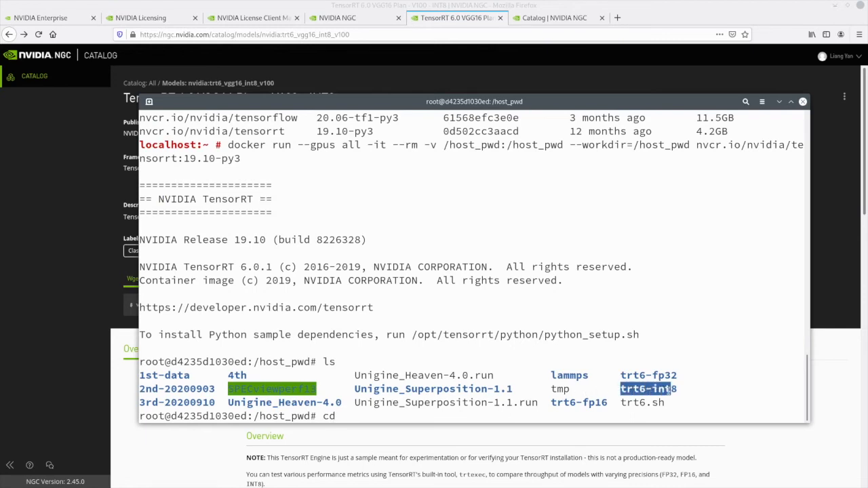
type("trt6-int8")
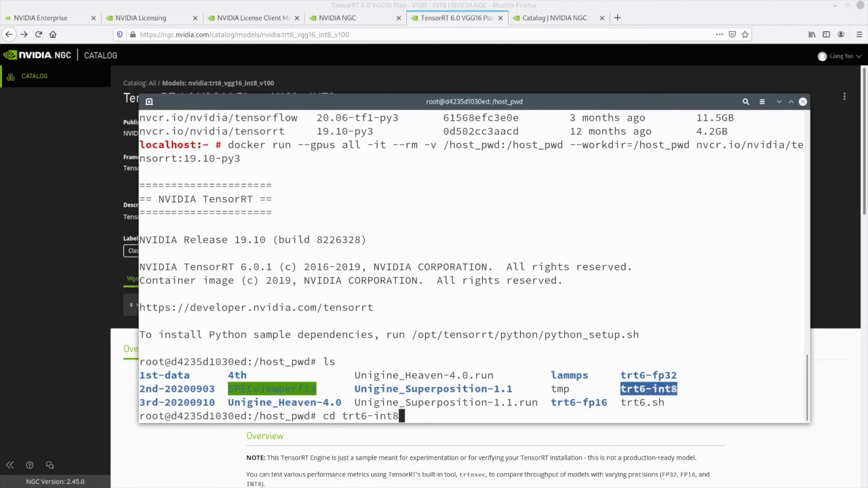
key("Return")
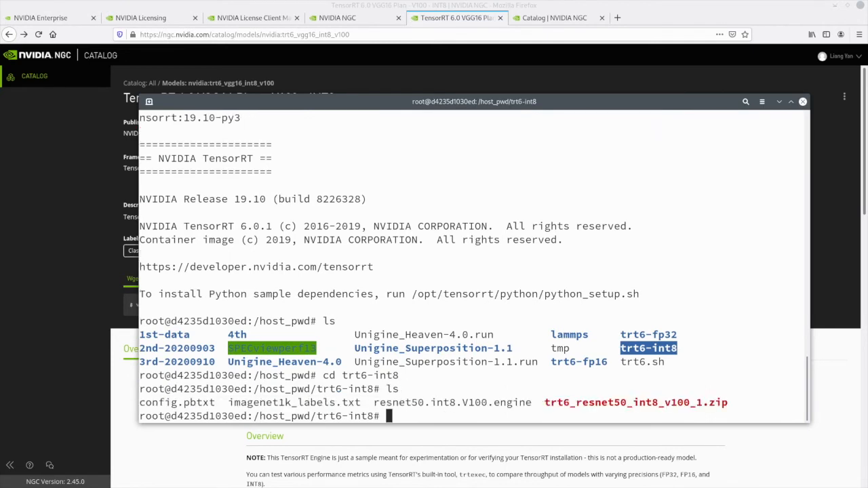
double_click(450, 401)
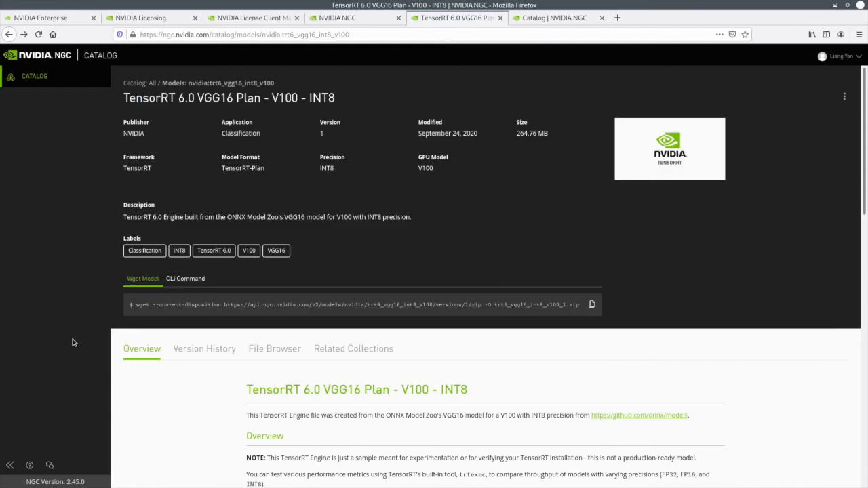
Step: Scroll the NGC model page to the trtexec Environment Setup and Testing the Models sections
scroll("down", 3)
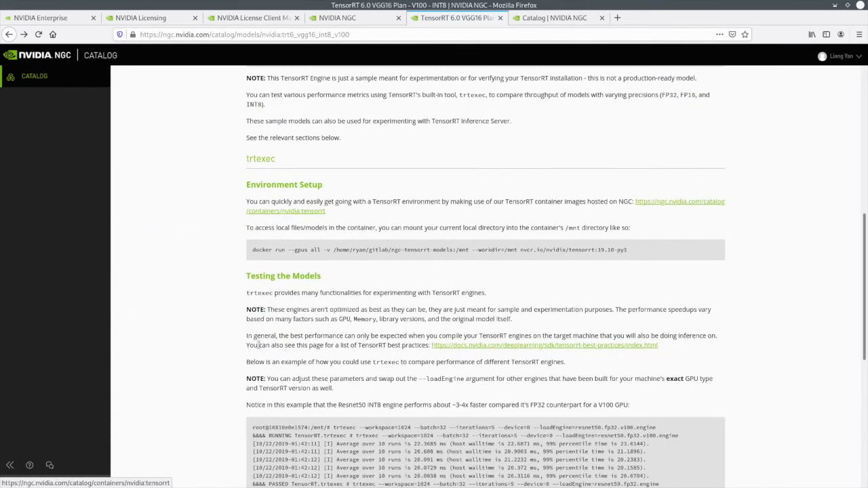
scroll("down", 3)
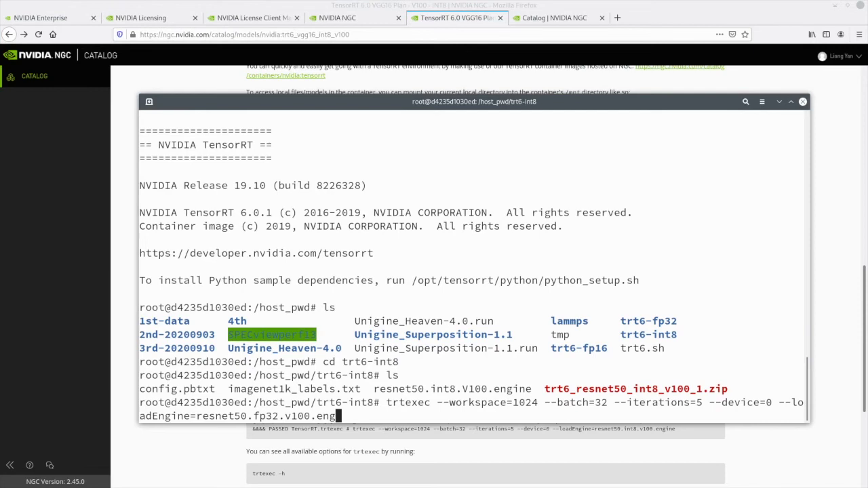
Step: Run trtexec with workspace 1024, batch 32, 5 iterations on resnet50.int8.V100.engine and highlight the ~6–7 ms averages
key("BackSpace")
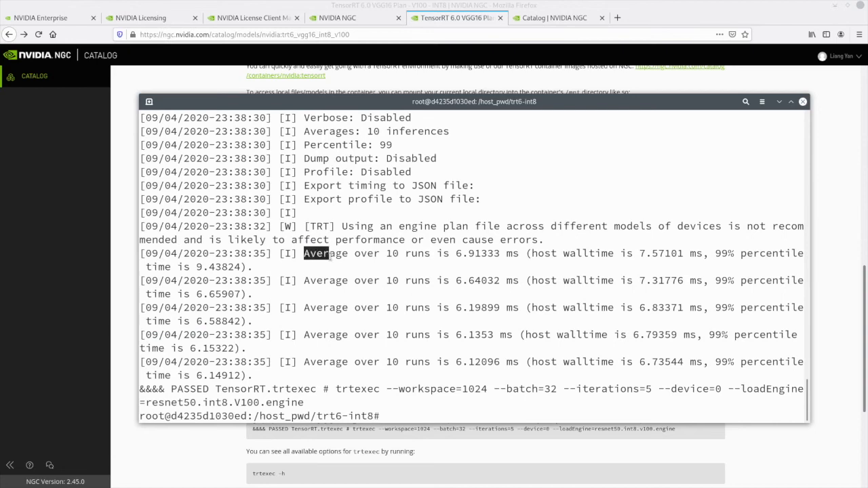
left_click_drag(304, 253, 414, 360)
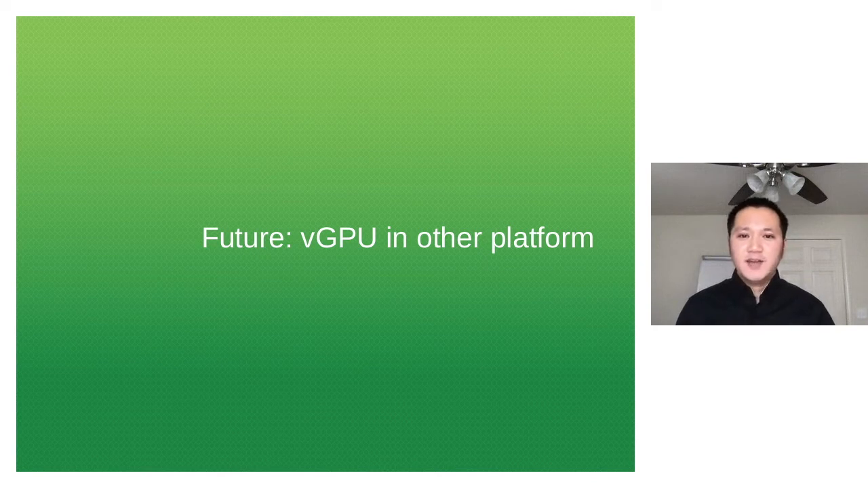
Step: Show the vGPU-in-Firecracker architecture slide, then return to the 'Future: vGPU in other platform' title
key("Right")
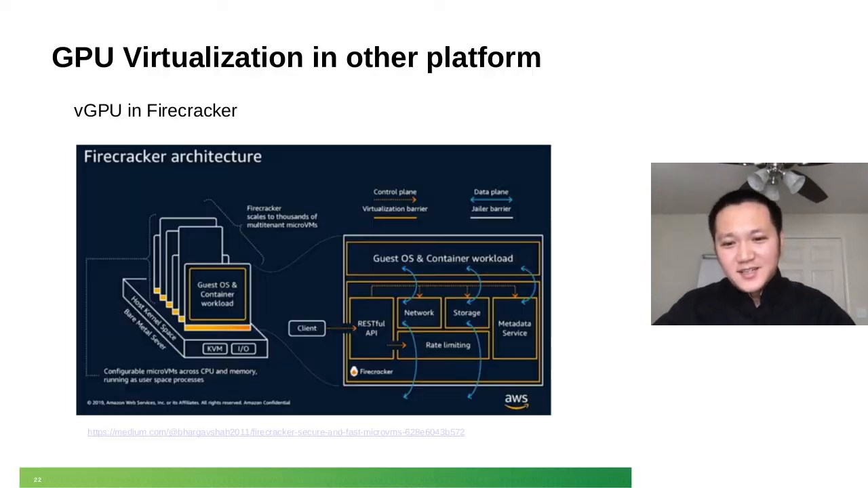
key("Right")
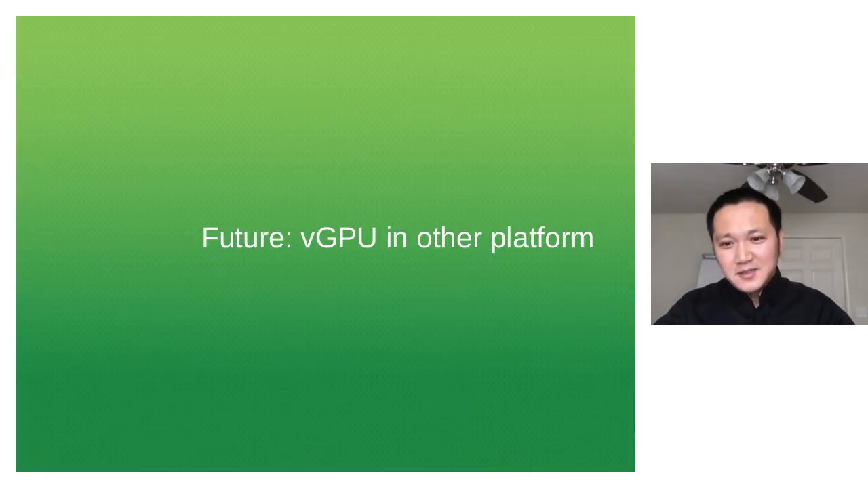
Step: Go back to the Demo slide listing the test setup and numbered steps
key("Right")
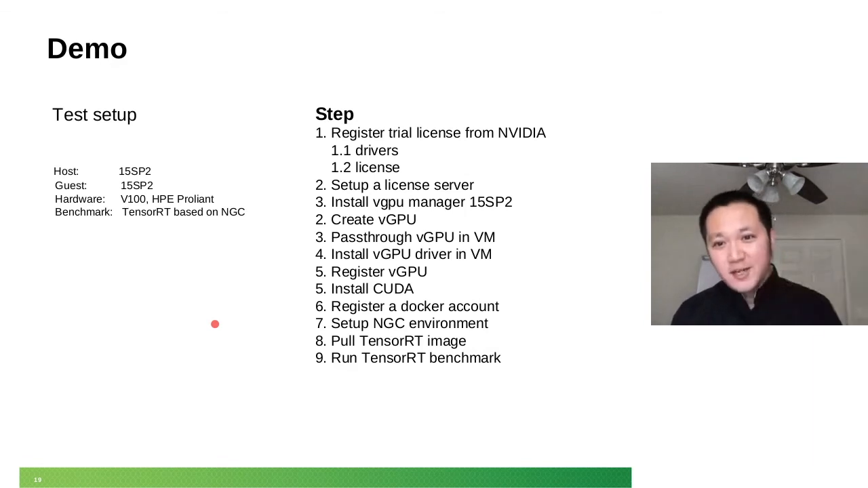